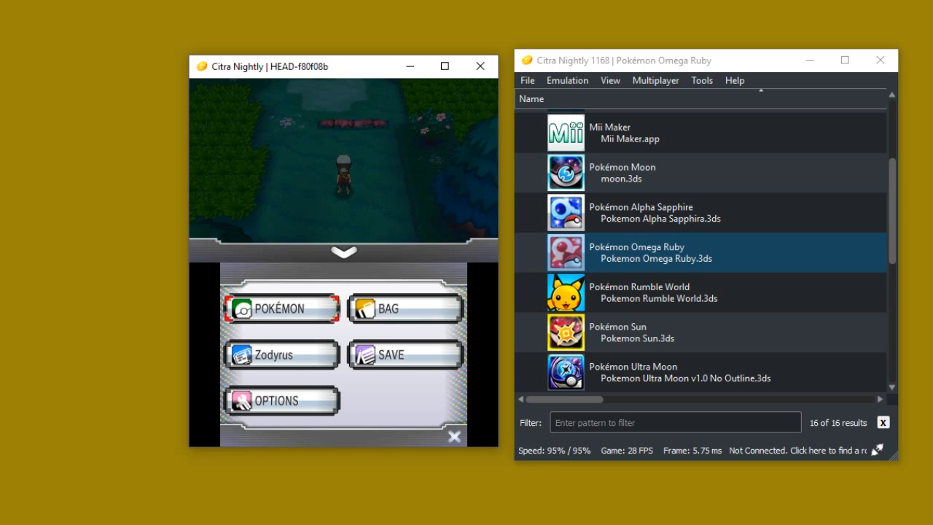
Stop emulation and close the running Omega Ruby game window in Citra.
{"action": "left_click", "coordinate": [279, 309]}
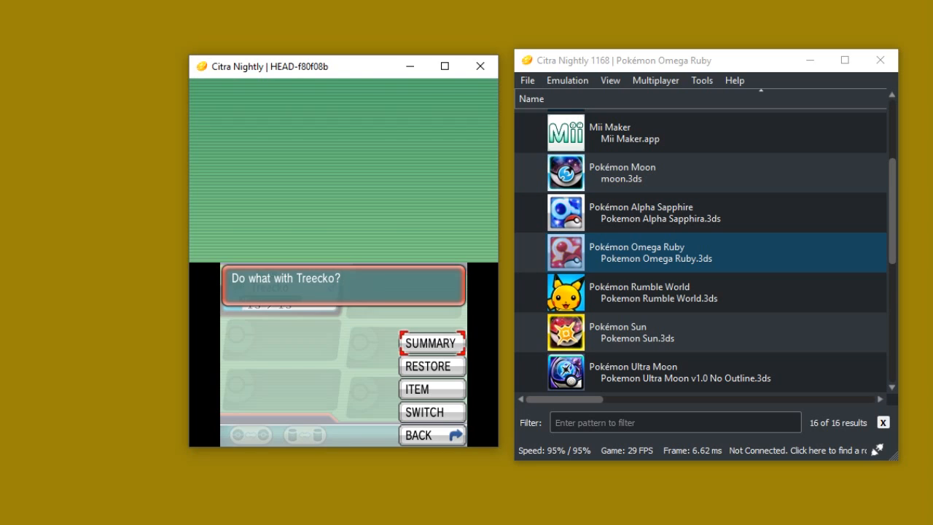
{"action": "left_click", "coordinate": [432, 343]}
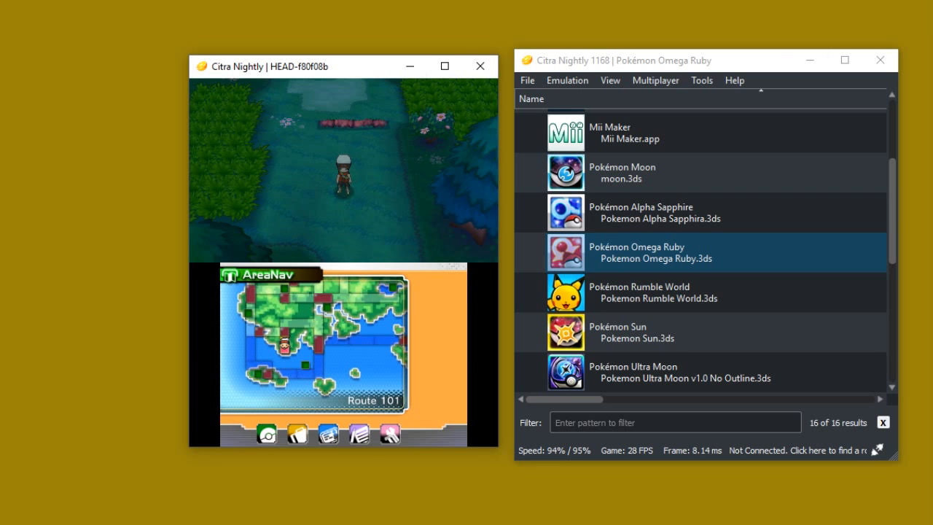
{"action": "mouse_move", "coordinate": [481, 65]}
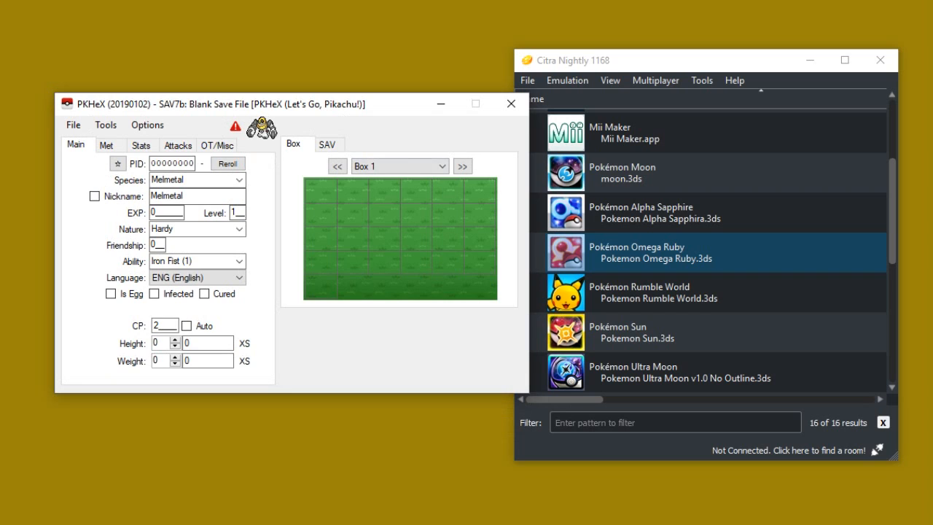
Open Omega Ruby's save data folder from its context menu in Citra's game list.
{"action": "left_click_drag", "start_coordinate": [291, 103], "coordinate": [292, 122]}
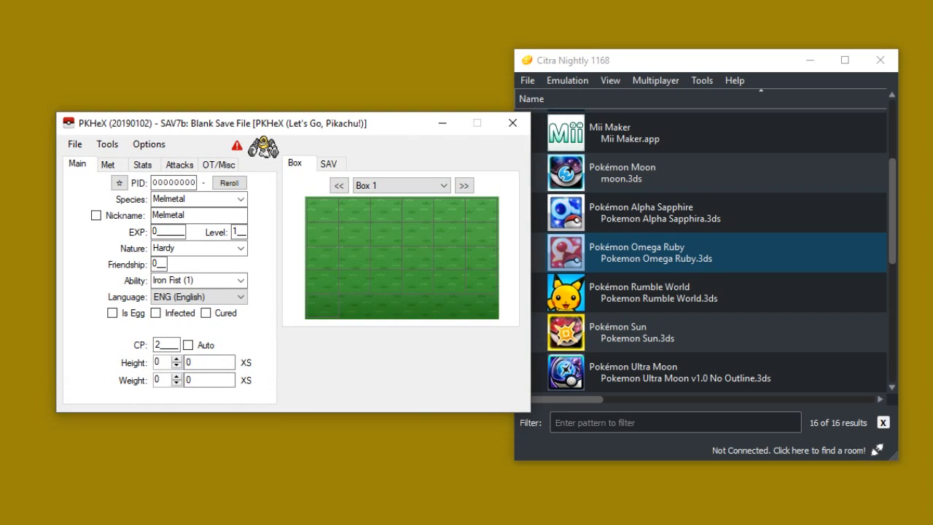
{"action": "left_click", "coordinate": [656, 292]}
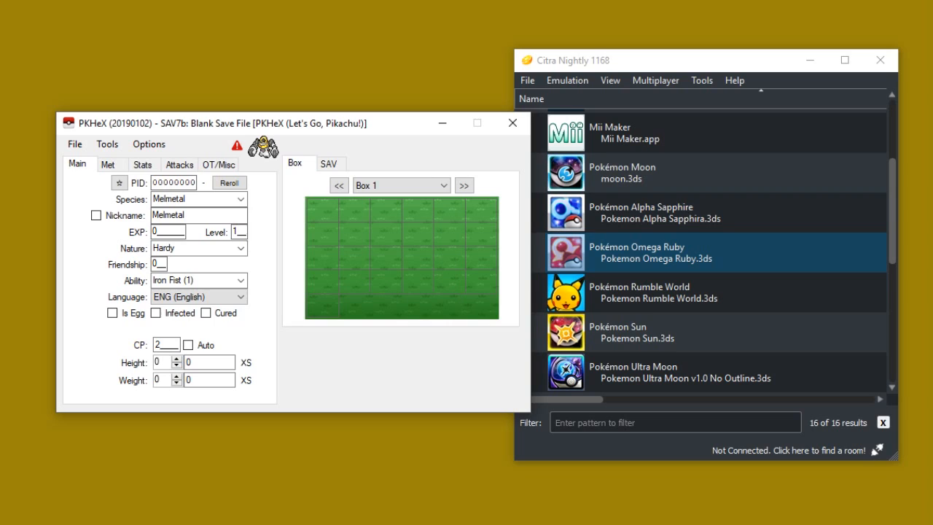
{"action": "left_click", "coordinate": [656, 213]}
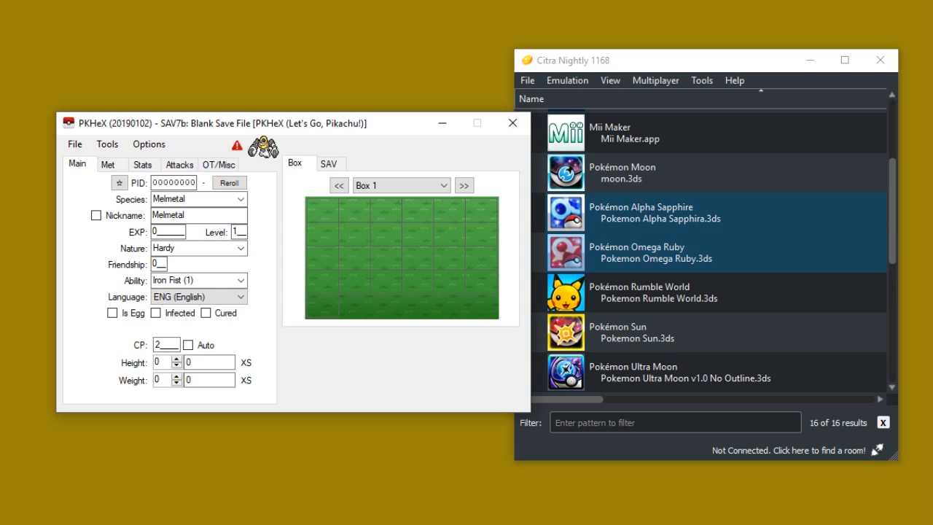
{"action": "left_click", "coordinate": [656, 252]}
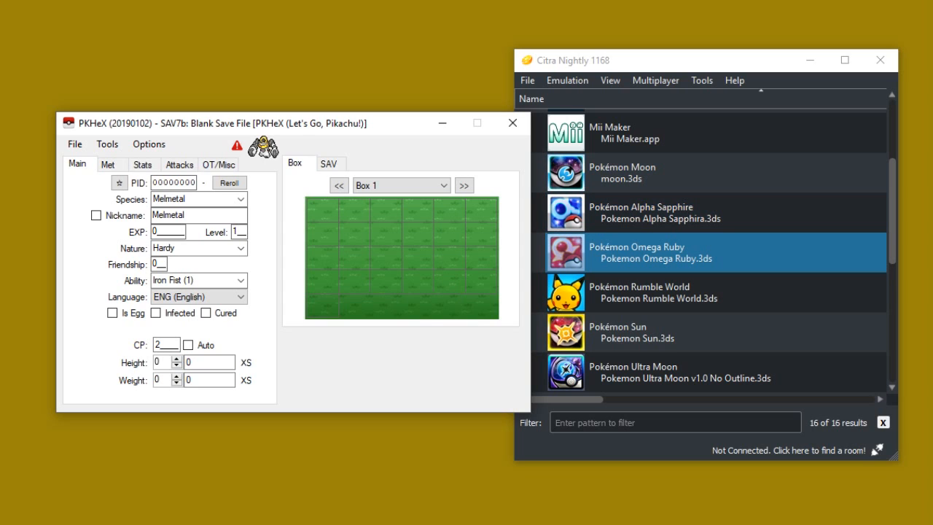
{"action": "right_click", "coordinate": [656, 252]}
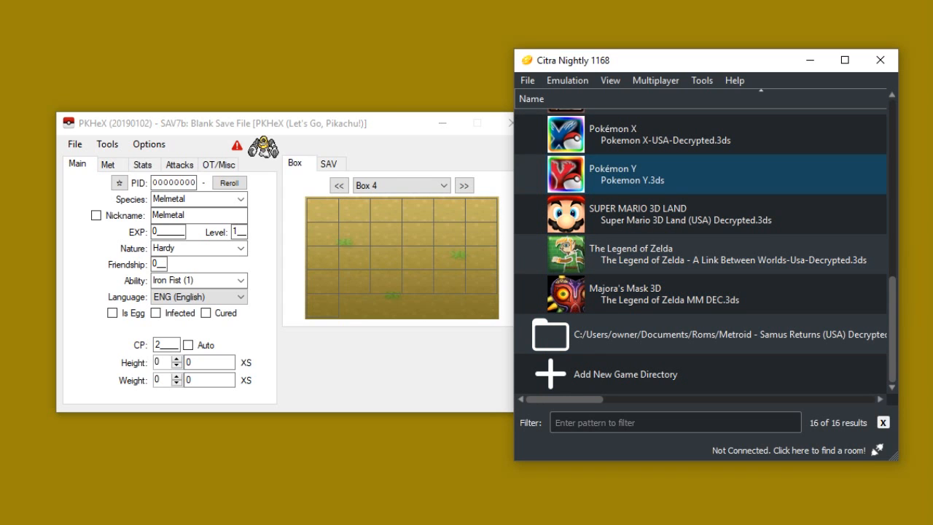
{"action": "left_click", "coordinate": [699, 213]}
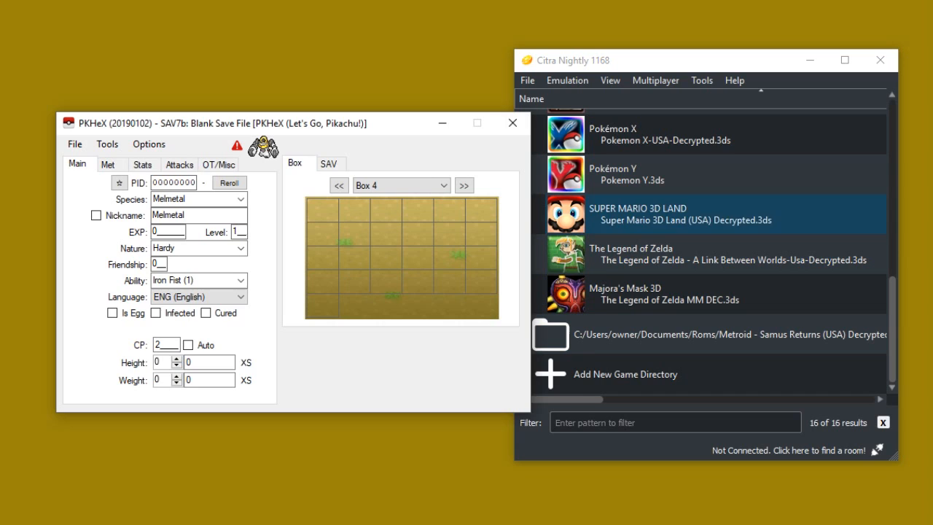
{"action": "left_click", "coordinate": [728, 334]}
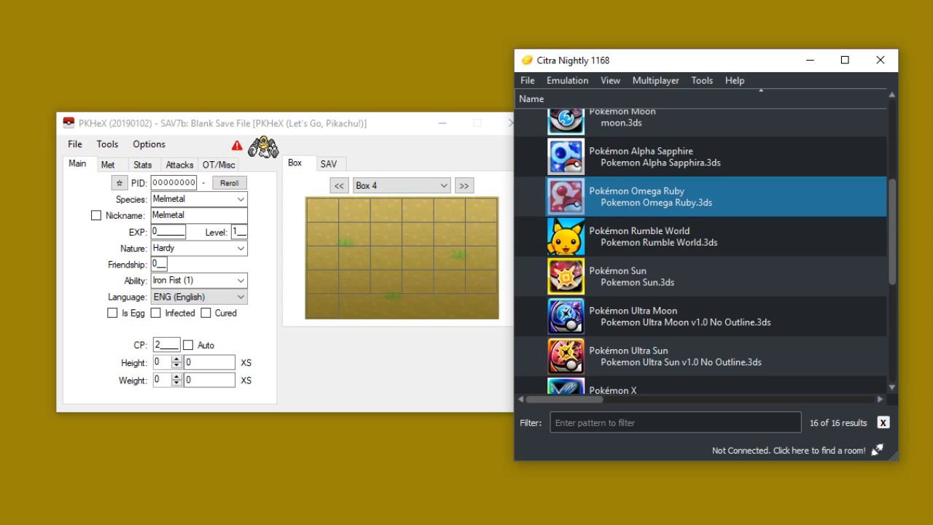
{"action": "right_click", "coordinate": [656, 195]}
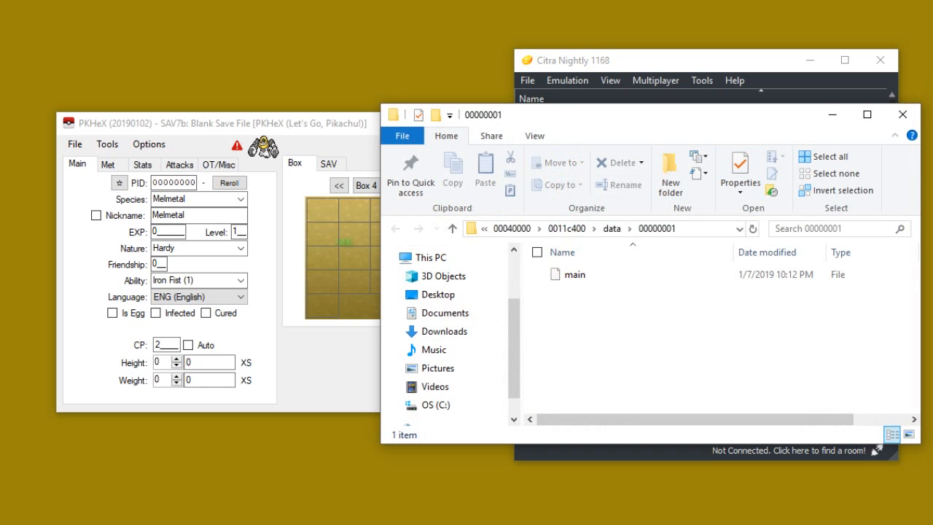
Load the main save file from the save folder into PKHeX.
{"action": "left_click", "coordinate": [575, 274]}
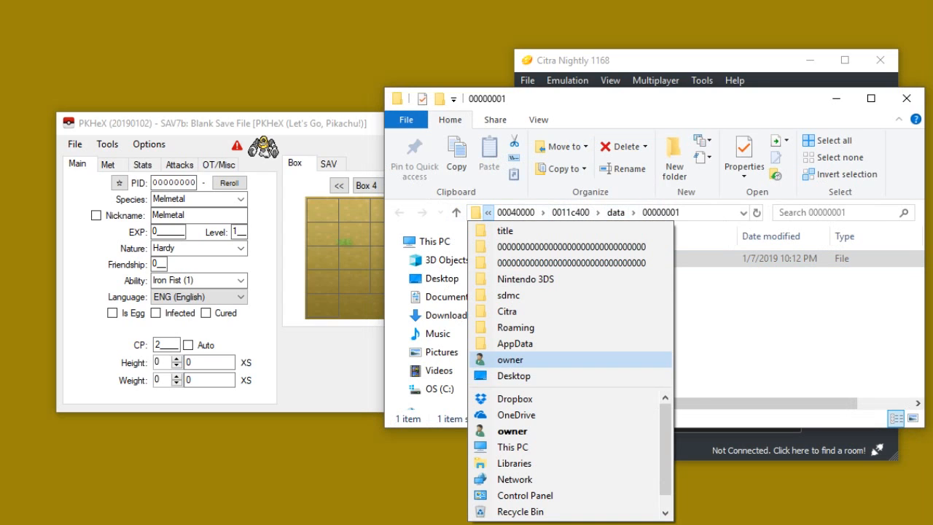
{"action": "left_click", "coordinate": [513, 431]}
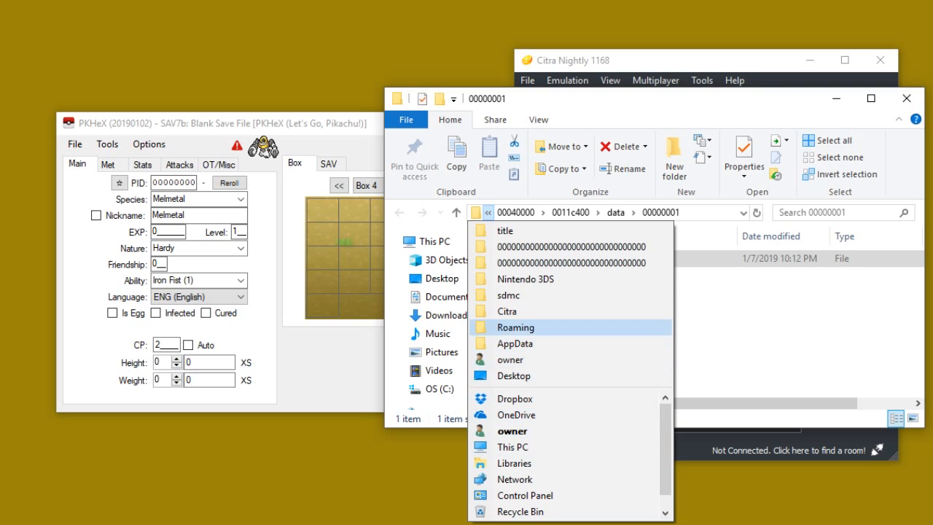
{"action": "mouse_move", "coordinate": [525, 278]}
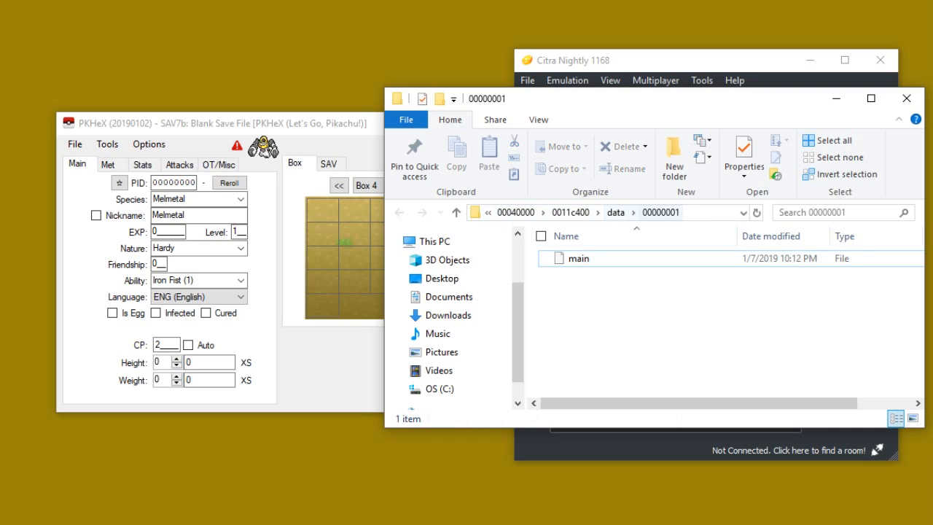
{"action": "left_click", "coordinate": [579, 258]}
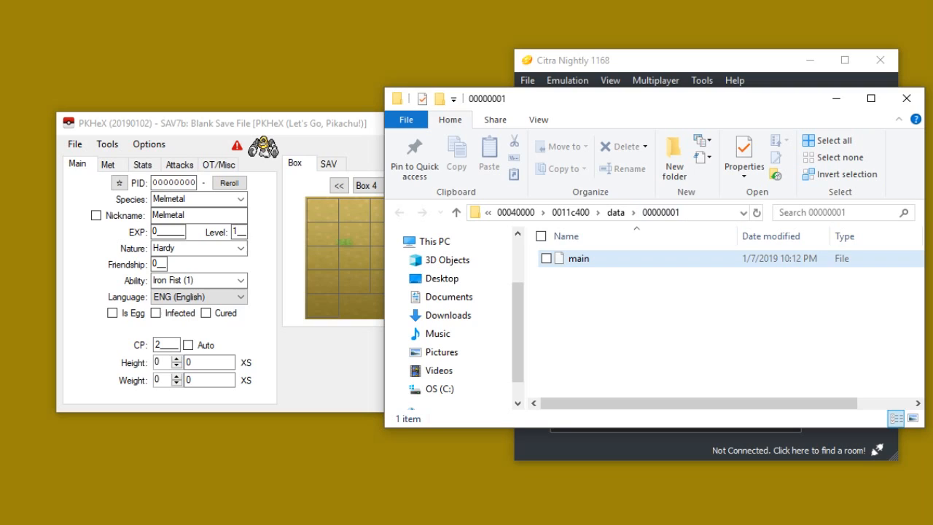
{"action": "left_click", "coordinate": [577, 258]}
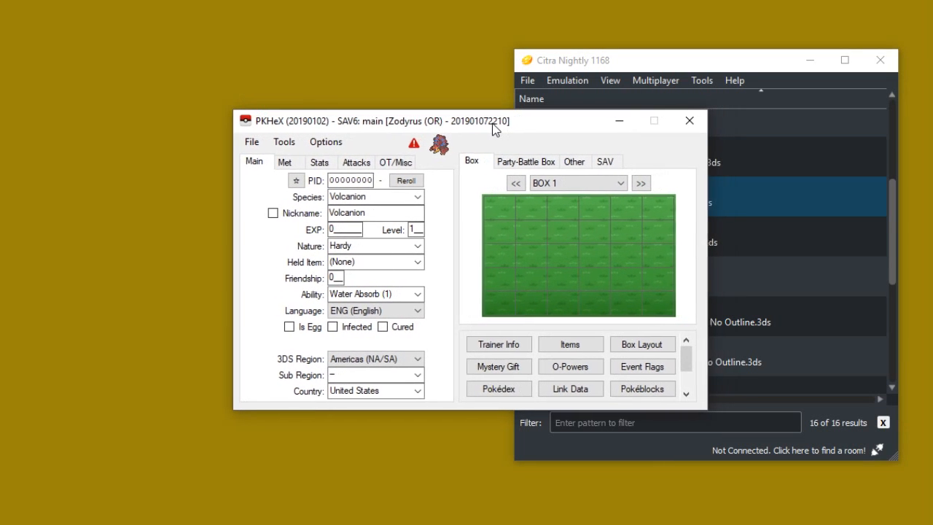
Load the party Treecko from the Party/Battle Box view into the editor.
{"action": "left_click_drag", "start_coordinate": [494, 119], "coordinate": [484, 120]}
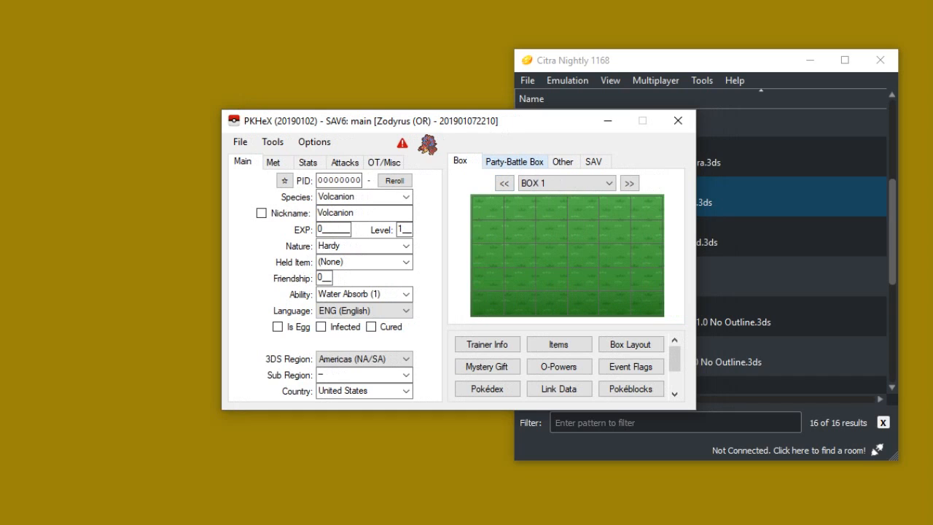
{"action": "left_click", "coordinate": [513, 160]}
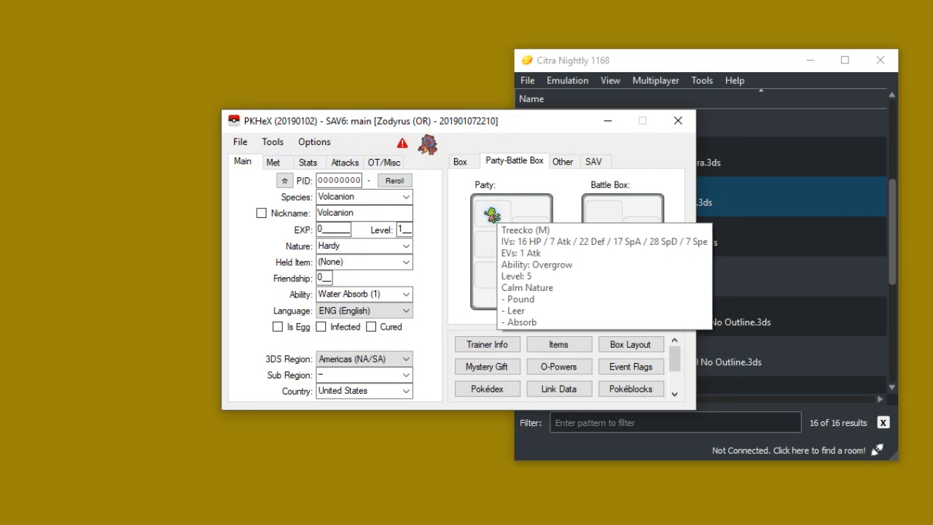
{"action": "right_click", "coordinate": [493, 211]}
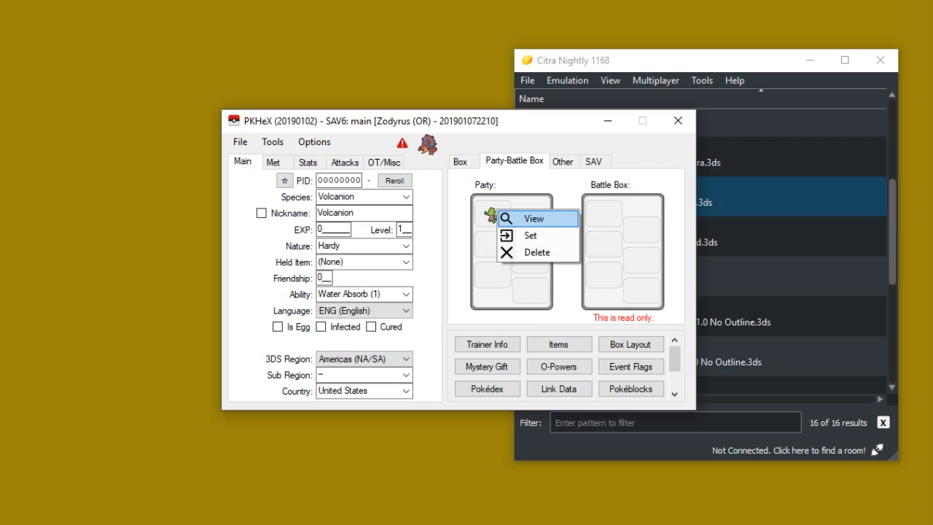
{"action": "left_click", "coordinate": [534, 218]}
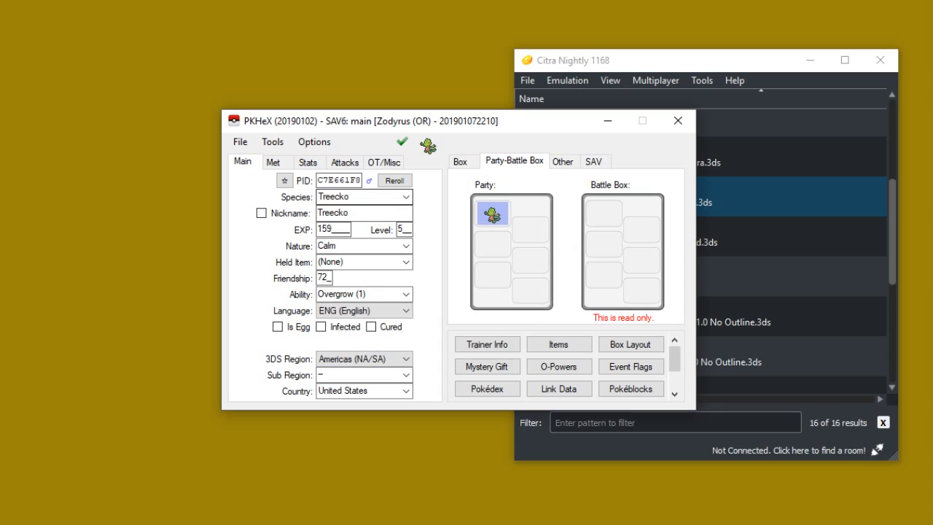
Make Treecko shiny with a rerolled PID, Mild nature and 255 friendship.
{"action": "left_click", "coordinate": [394, 181]}
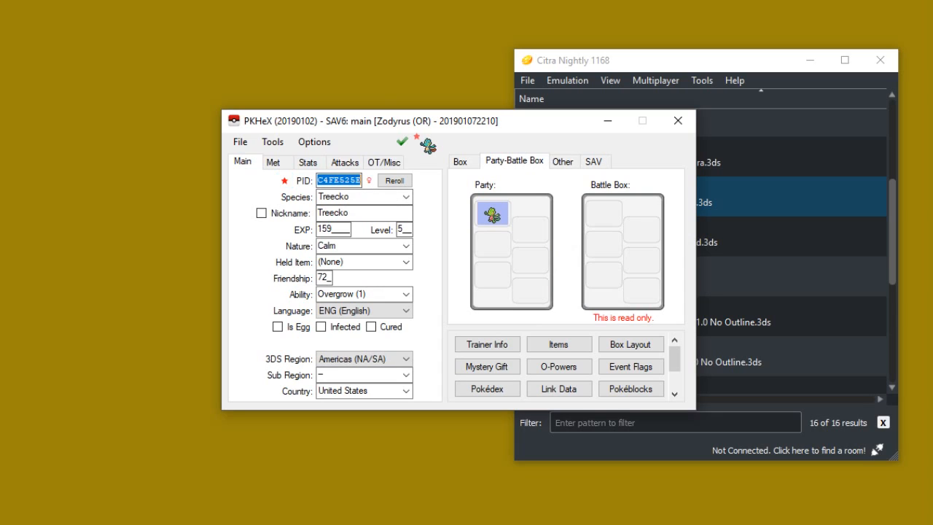
{"action": "left_click", "coordinate": [405, 245]}
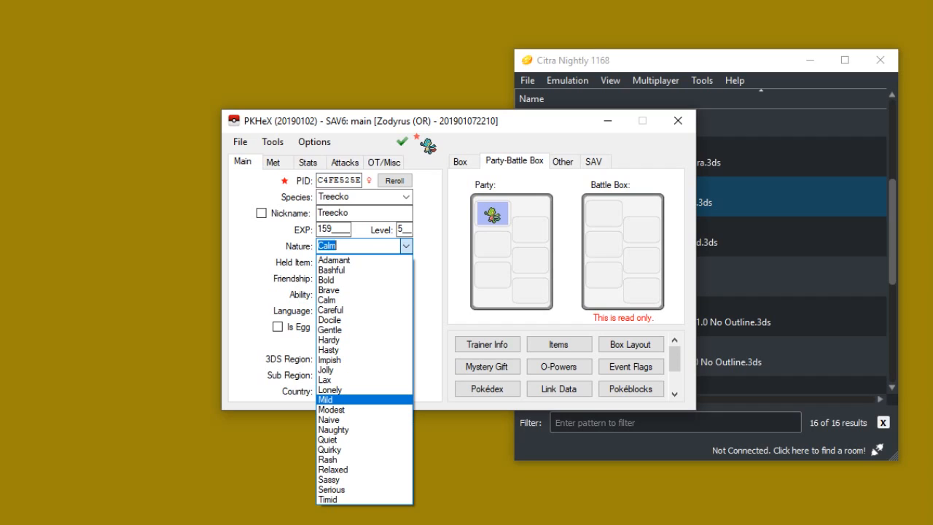
{"action": "left_click", "coordinate": [327, 400]}
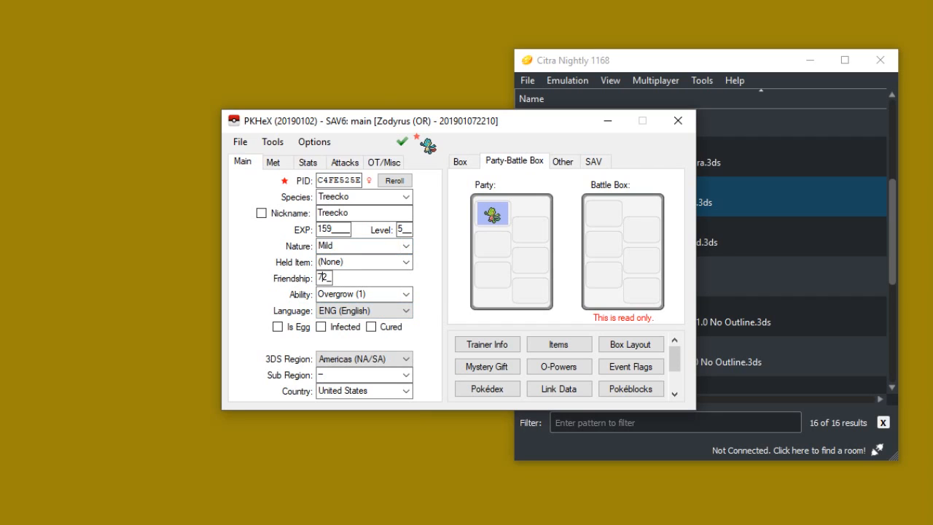
{"action": "type", "text": "255"}
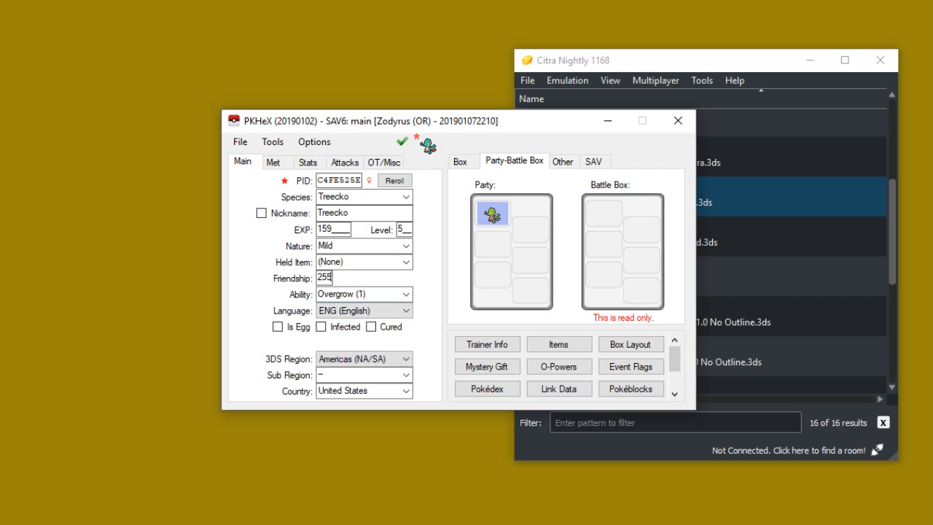
{"action": "left_click", "coordinate": [274, 162]}
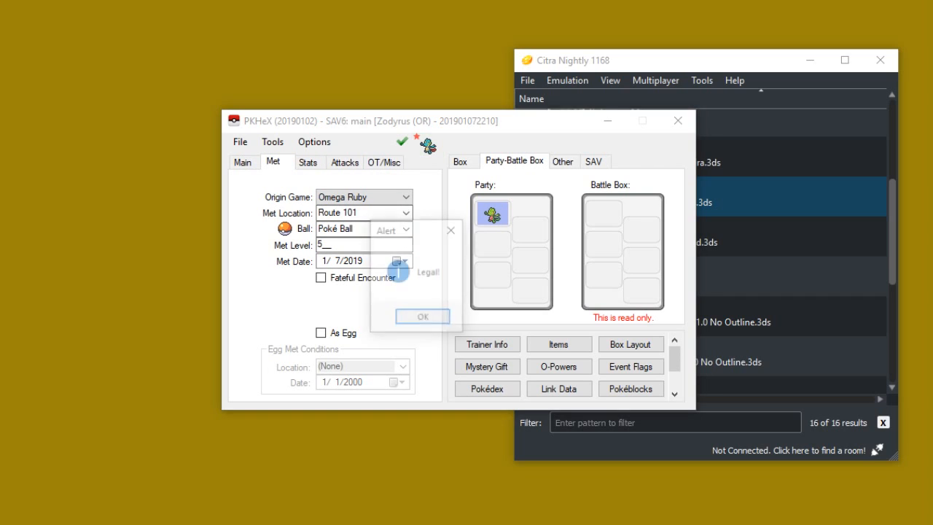
Dismiss the Legal! alert and show Treecko's stats, IVs and EVs page.
{"action": "left_click", "coordinate": [423, 314]}
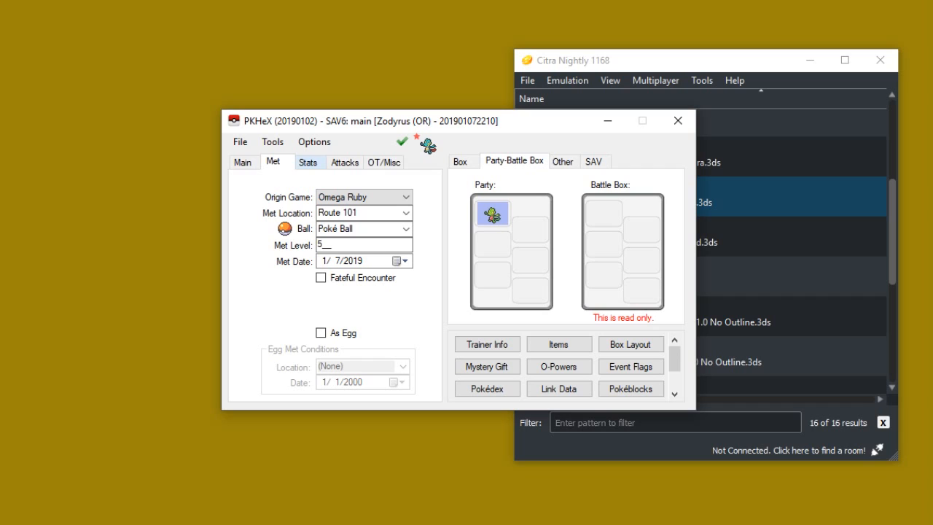
{"action": "left_click", "coordinate": [309, 161]}
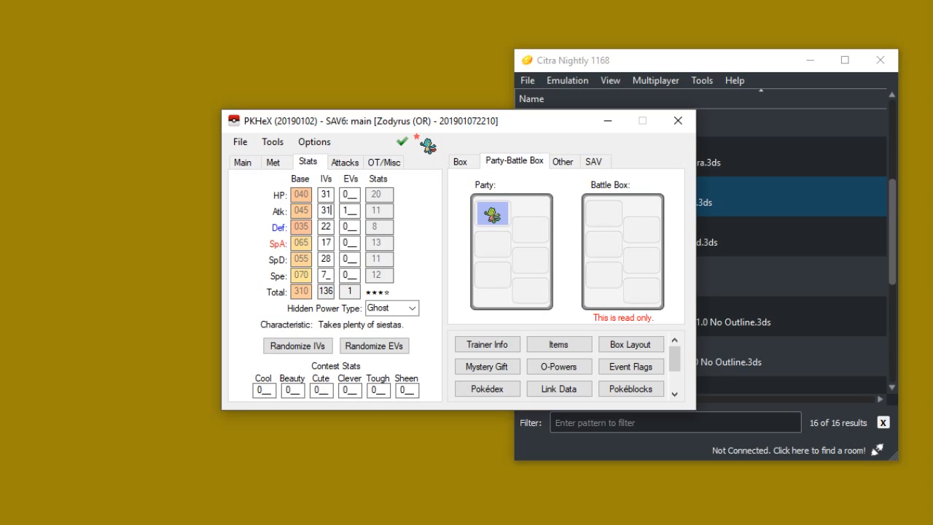
Give Treecko near-perfect IVs, 252 Attack and Special Attack EVs and Hidden Power Ice.
{"action": "left_click", "coordinate": [297, 345]}
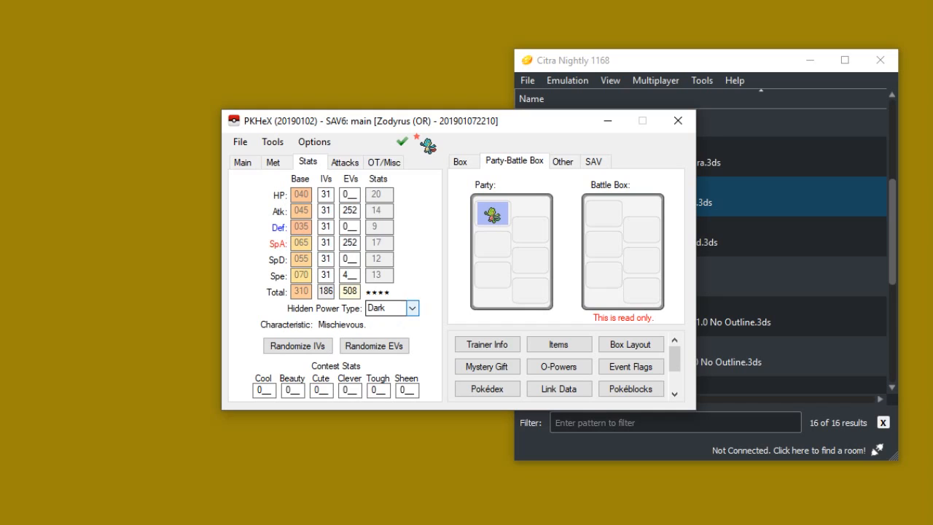
{"action": "left_click", "coordinate": [411, 308]}
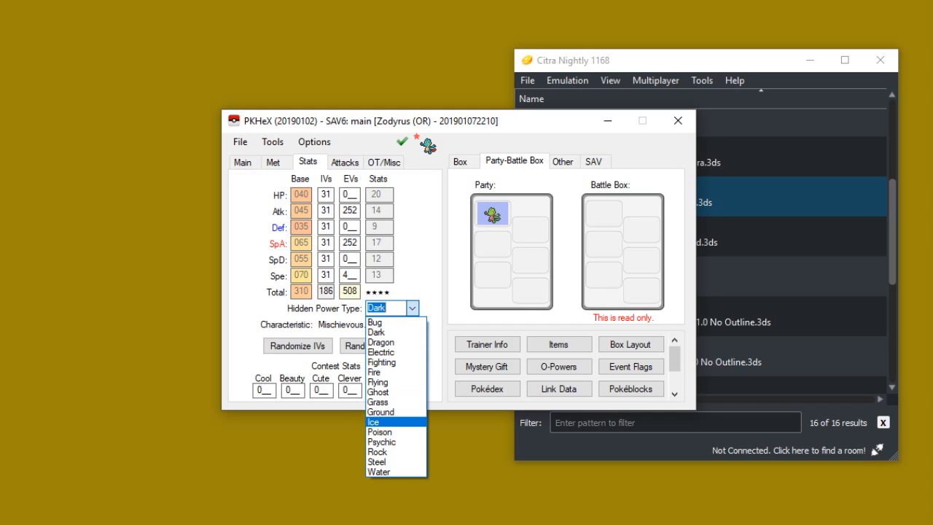
{"action": "left_click", "coordinate": [377, 421]}
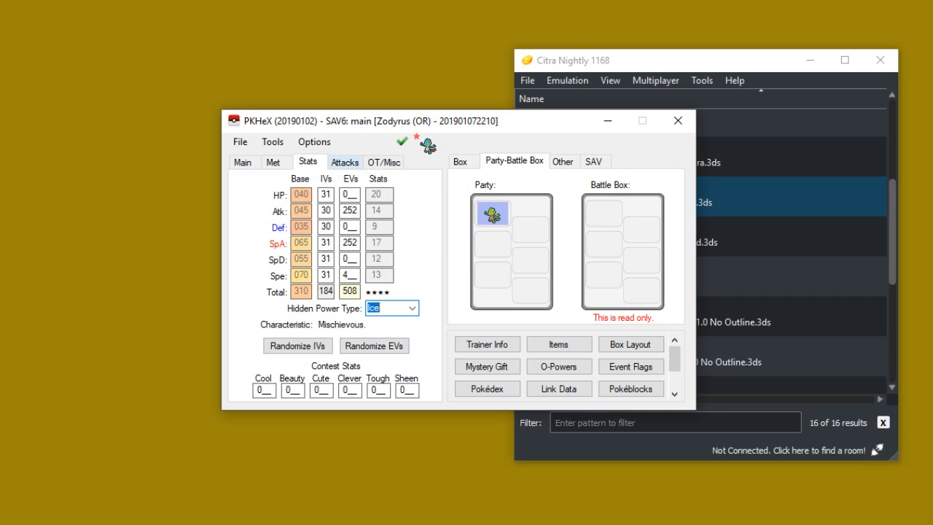
{"action": "left_click", "coordinate": [344, 162]}
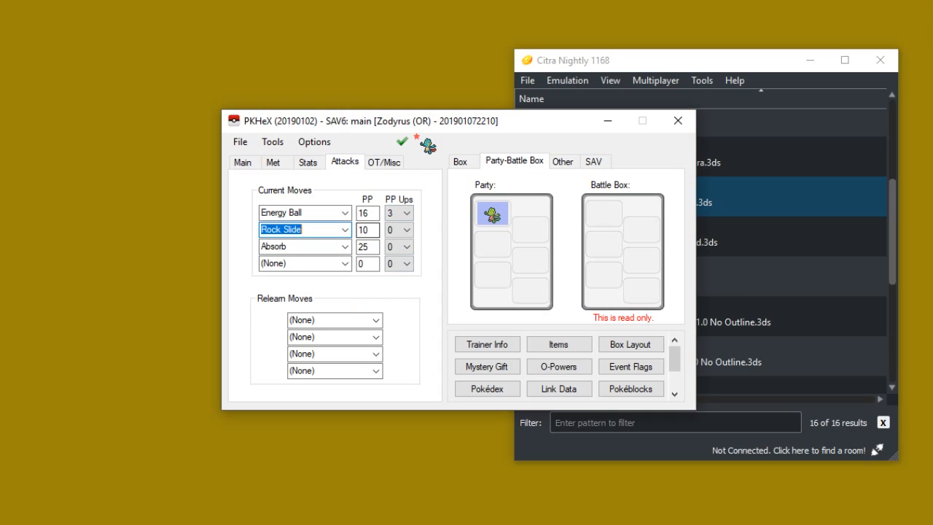
Give Rock Slide 3 PP Ups and set Thunder Punch and Hidden Power as moves.
{"action": "left_click", "coordinate": [408, 231]}
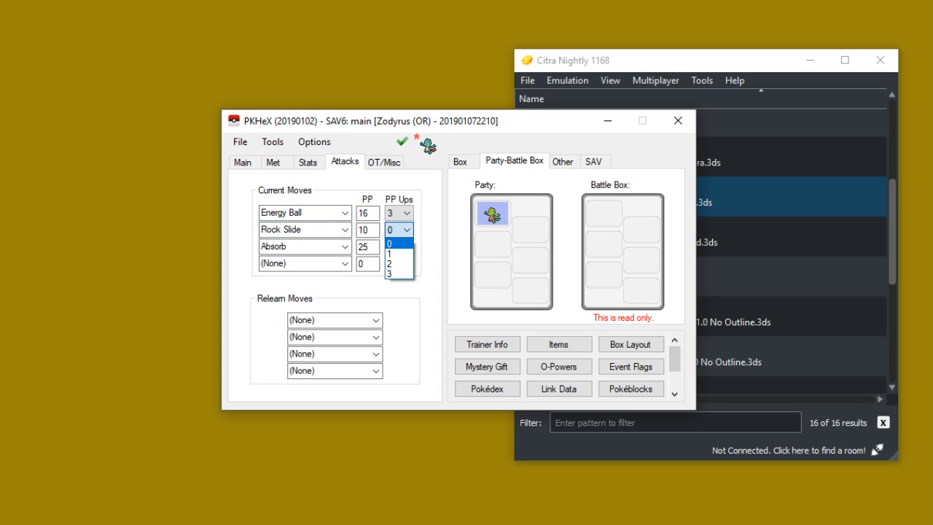
{"action": "left_click", "coordinate": [389, 276]}
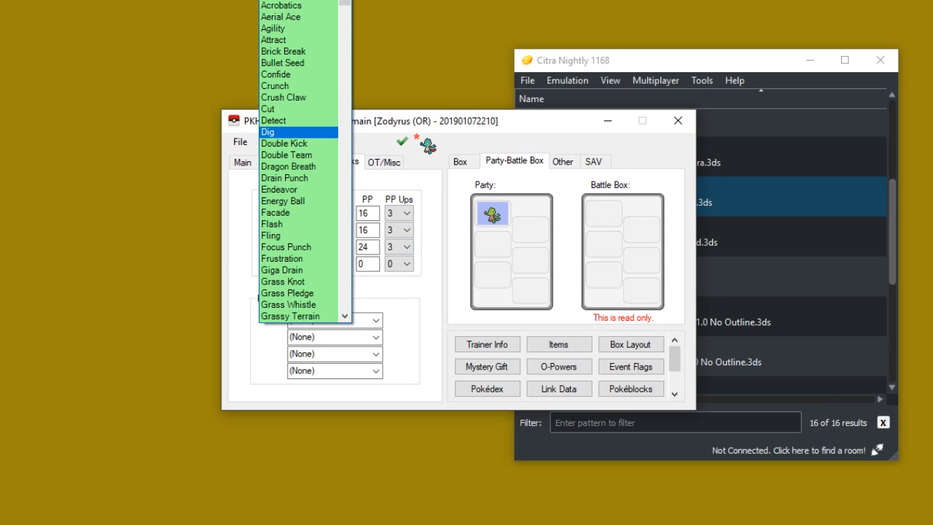
{"action": "scroll", "scroll_direction": "down", "scroll_amount": 3}
{"action": "type", "text": "Hidden Power"}
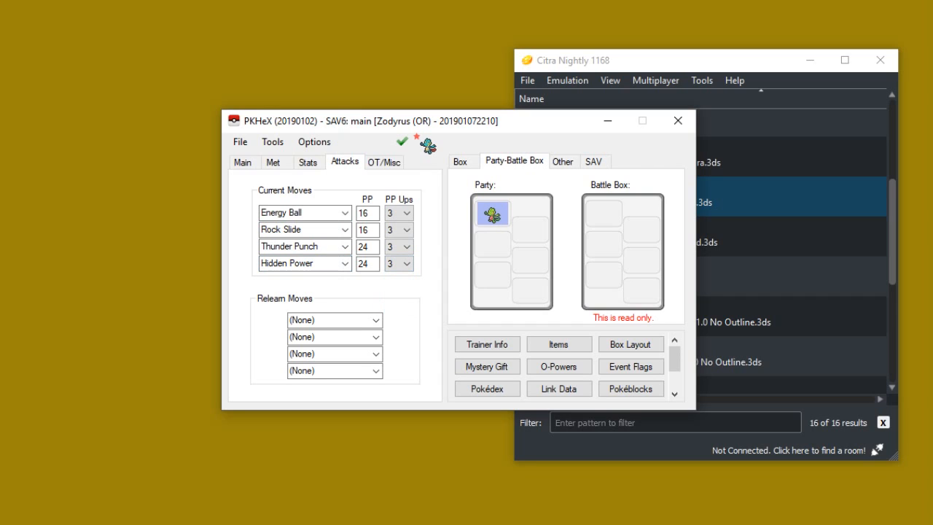
{"action": "left_click", "coordinate": [385, 160]}
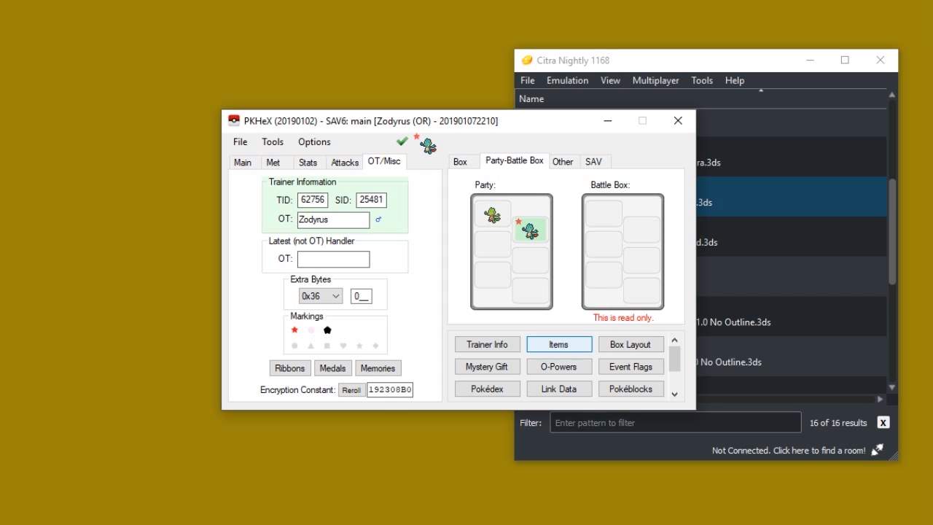
Fill the medicine pocket with 995 of every item via Give All and save the inventory.
{"action": "left_click", "coordinate": [558, 344]}
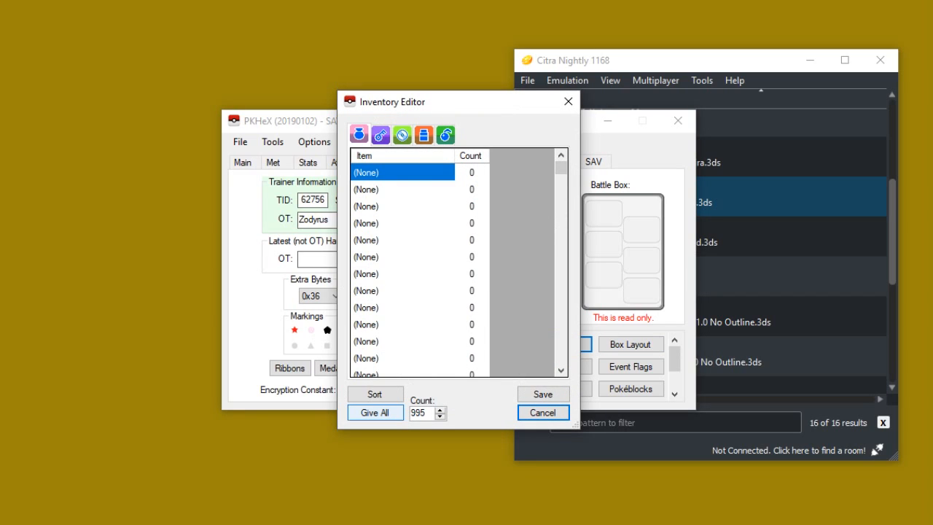
{"action": "left_click", "coordinate": [376, 411]}
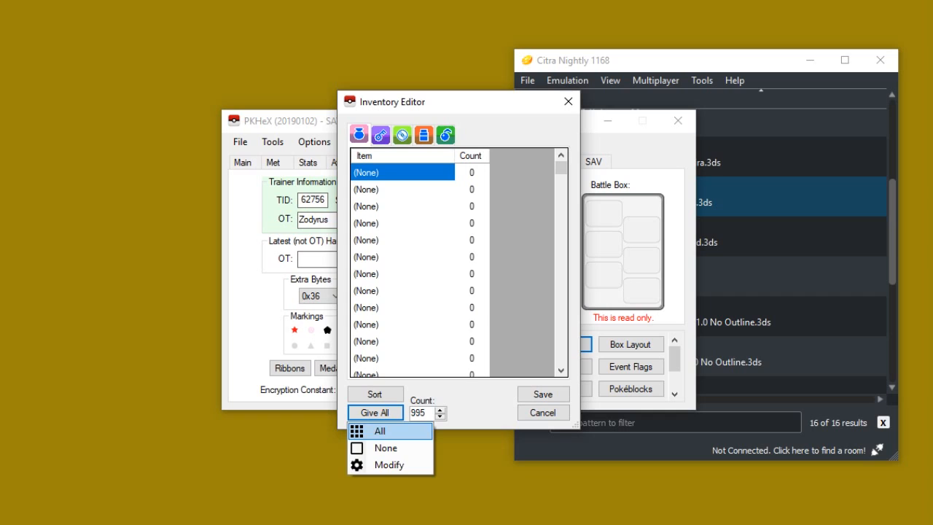
{"action": "left_click", "coordinate": [379, 430]}
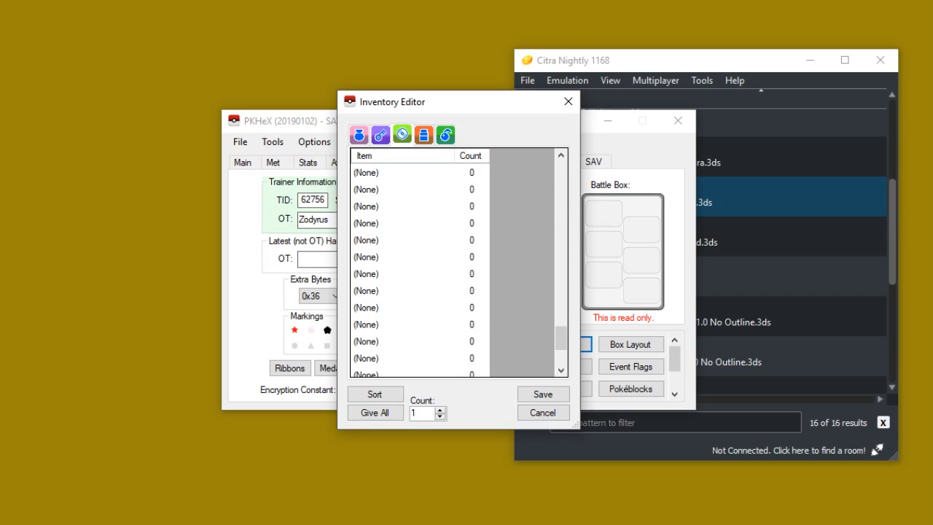
{"action": "left_click", "coordinate": [374, 411]}
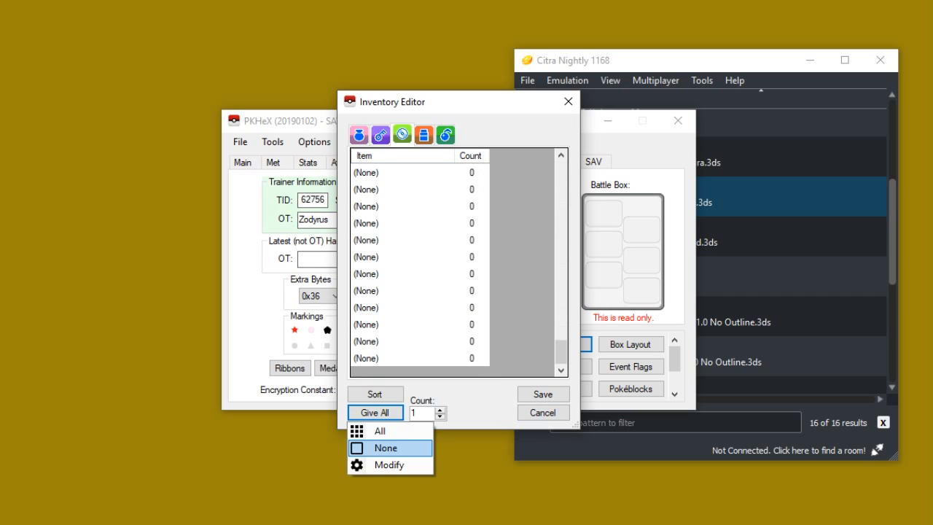
{"action": "left_click", "coordinate": [379, 430]}
{"action": "type", "text": "995"}
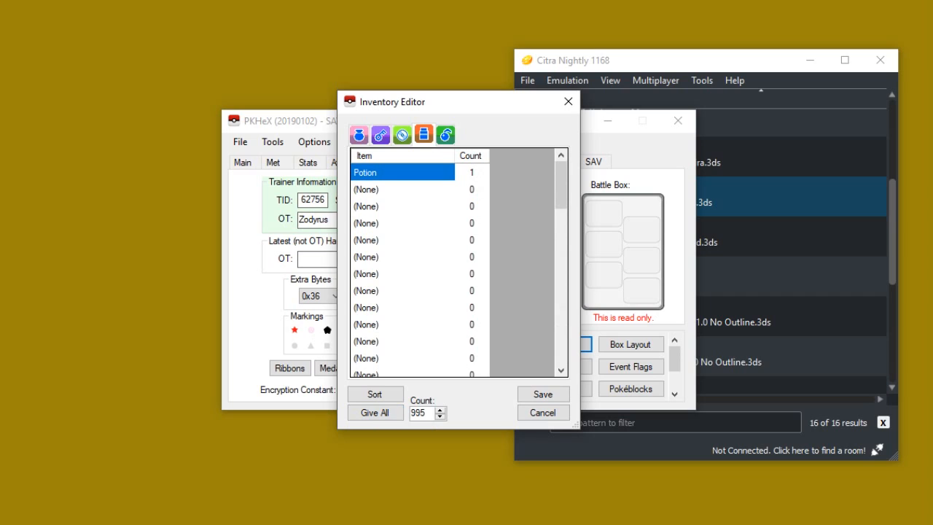
{"action": "left_click", "coordinate": [374, 411]}
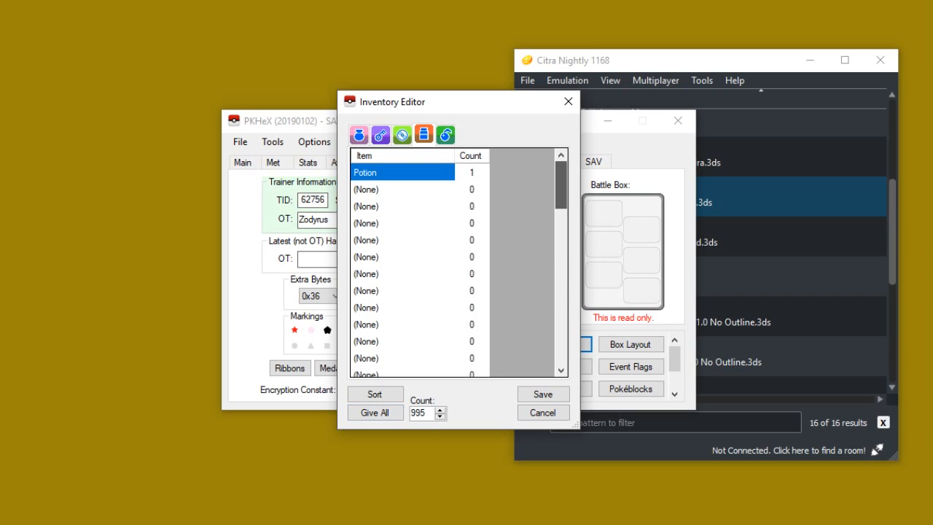
{"action": "left_click", "coordinate": [376, 411]}
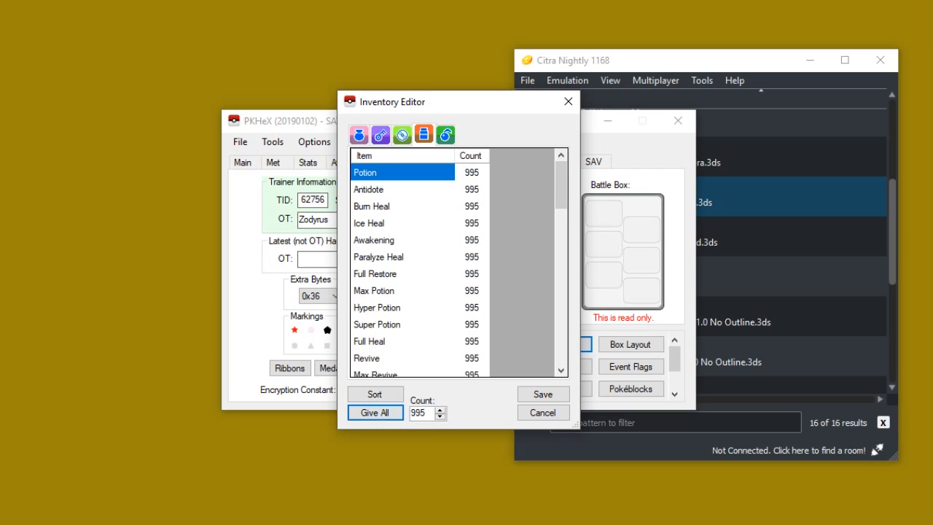
{"action": "scroll", "scroll_direction": "down", "scroll_amount": 3}
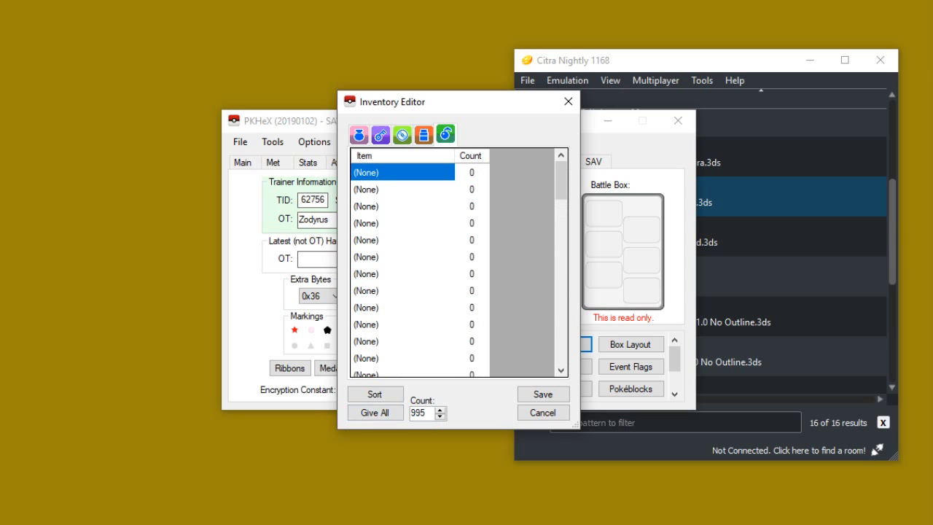
{"action": "left_click", "coordinate": [375, 411]}
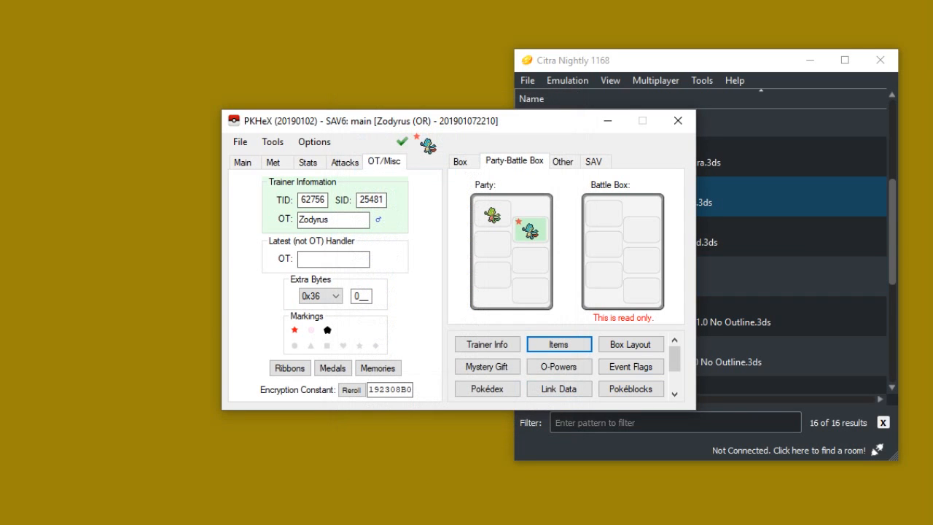
{"action": "left_click", "coordinate": [630, 344]}
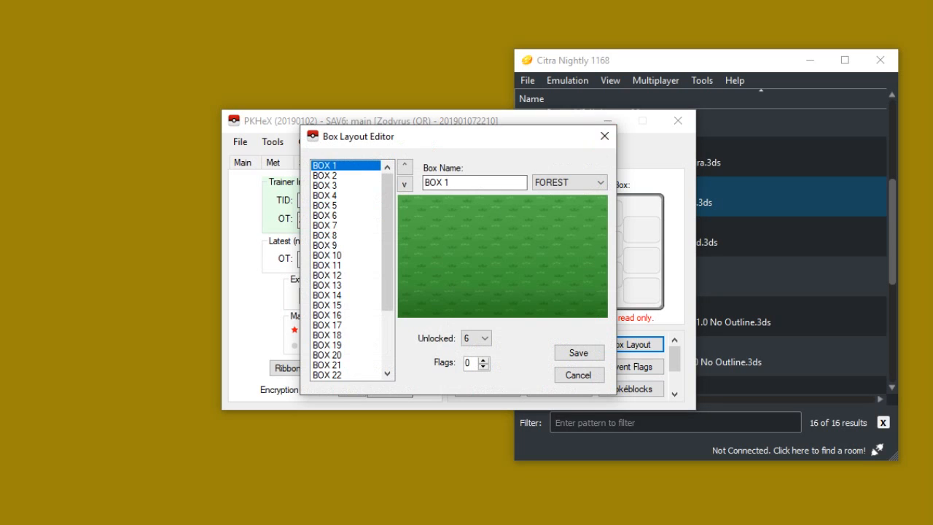
{"action": "left_click", "coordinate": [558, 366]}
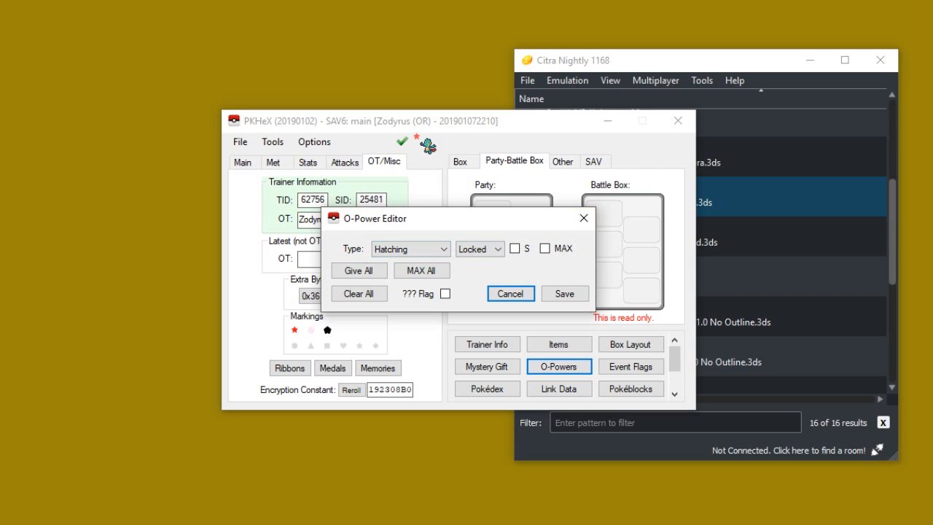
{"action": "left_click", "coordinate": [510, 293]}
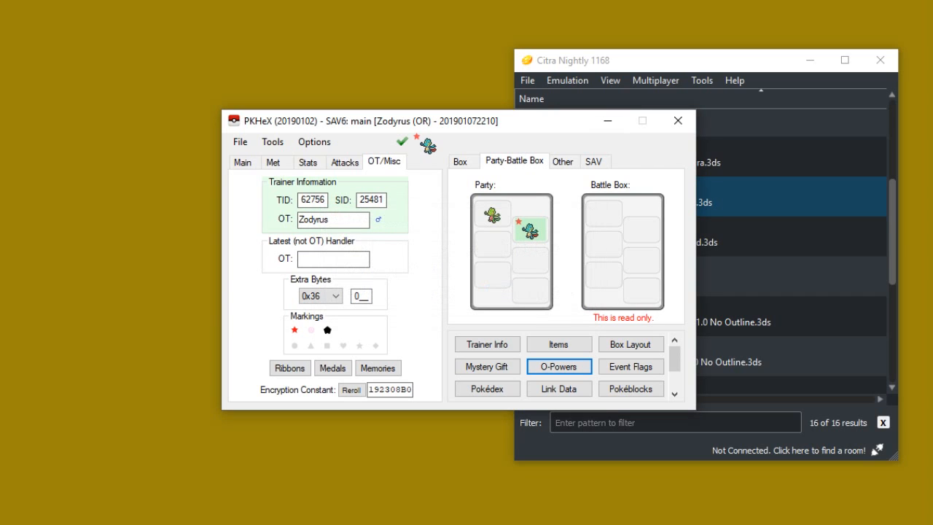
{"action": "left_click", "coordinate": [487, 366]}
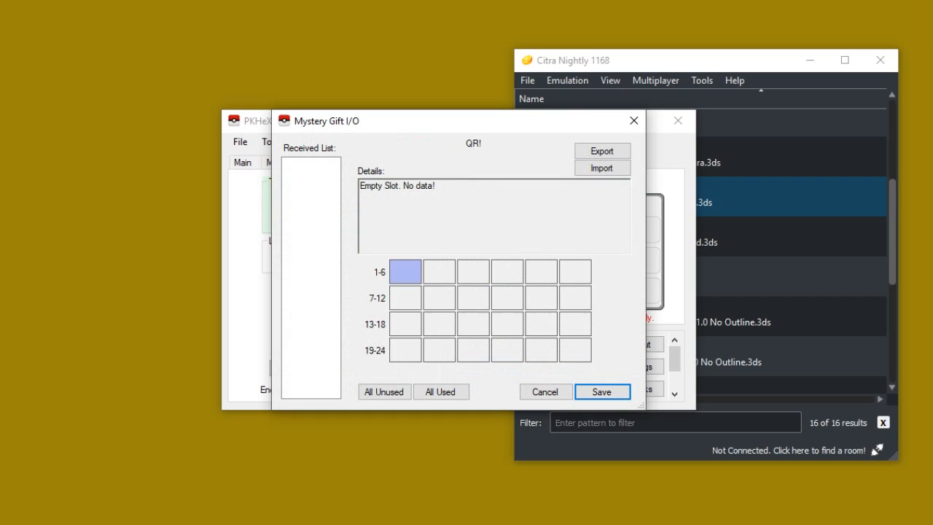
{"action": "mouse_move", "coordinate": [633, 119]}
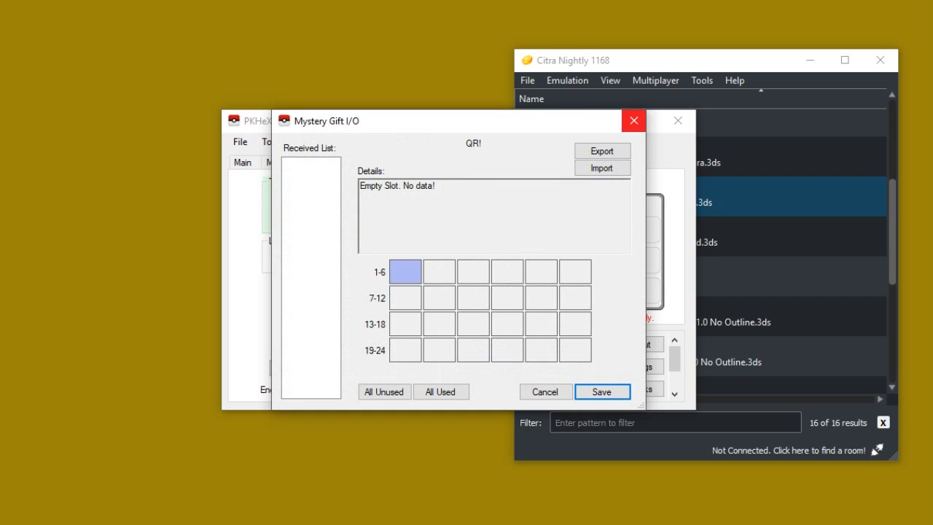
{"action": "left_click", "coordinate": [545, 391]}
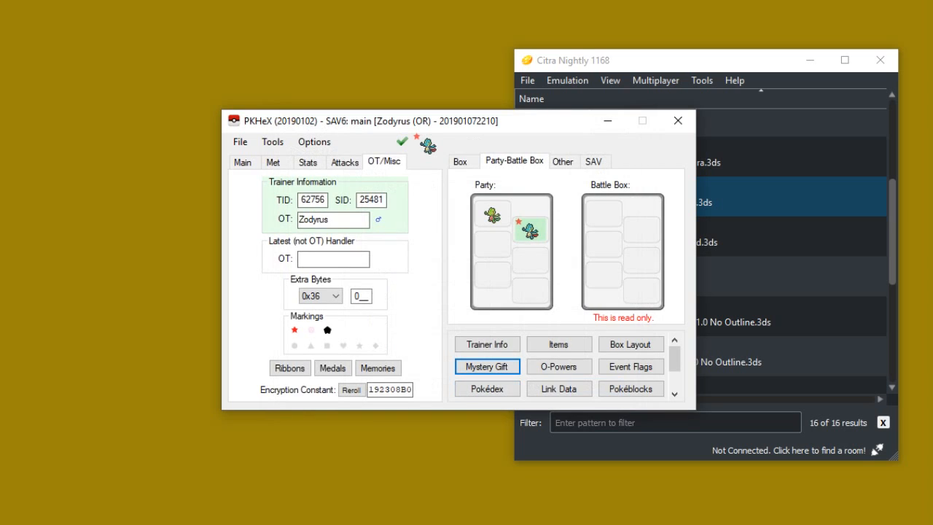
{"action": "left_click", "coordinate": [487, 387]}
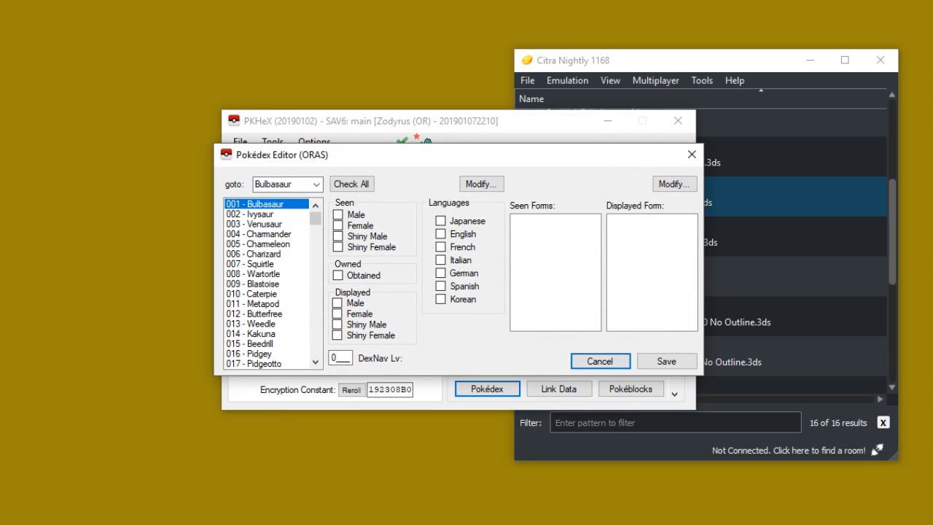
{"action": "scroll", "scroll_direction": "down", "scroll_amount": 3}
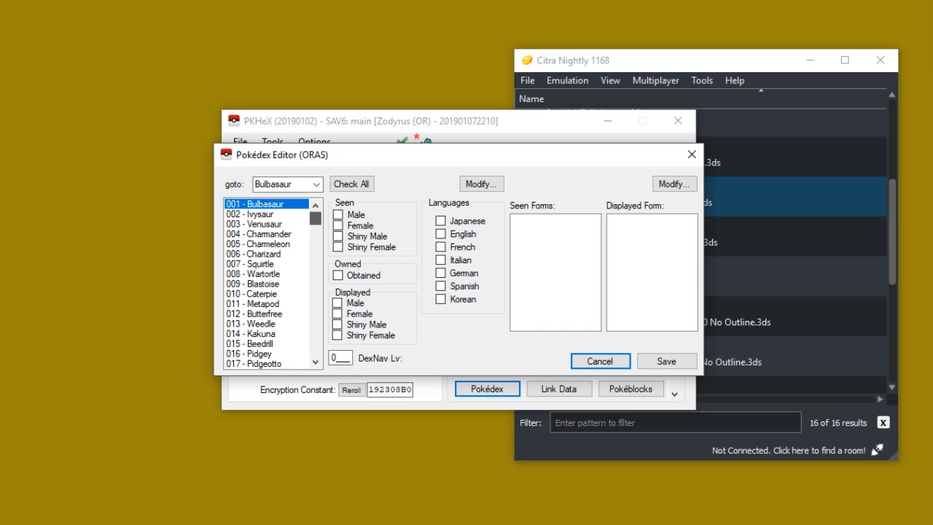
{"action": "scroll", "scroll_direction": "down", "scroll_amount": 3}
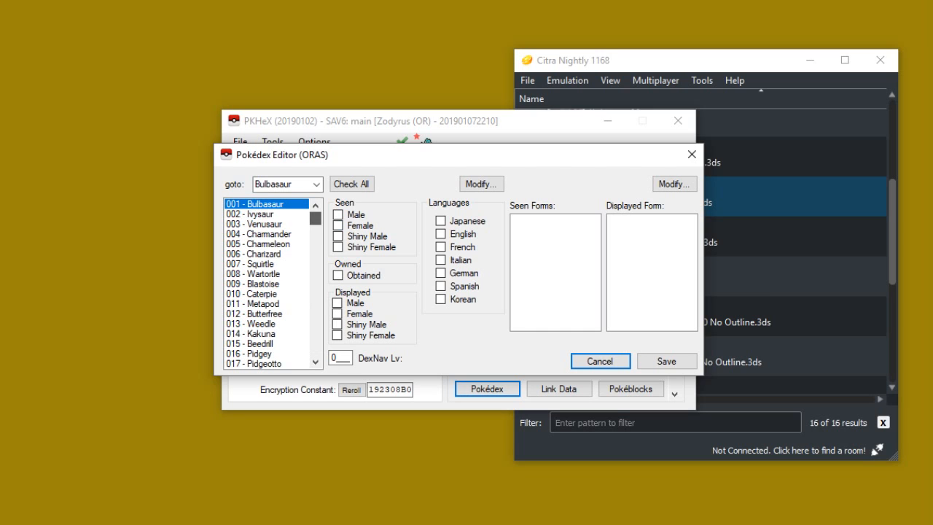
{"action": "scroll", "scroll_direction": "down", "scroll_amount": 3}
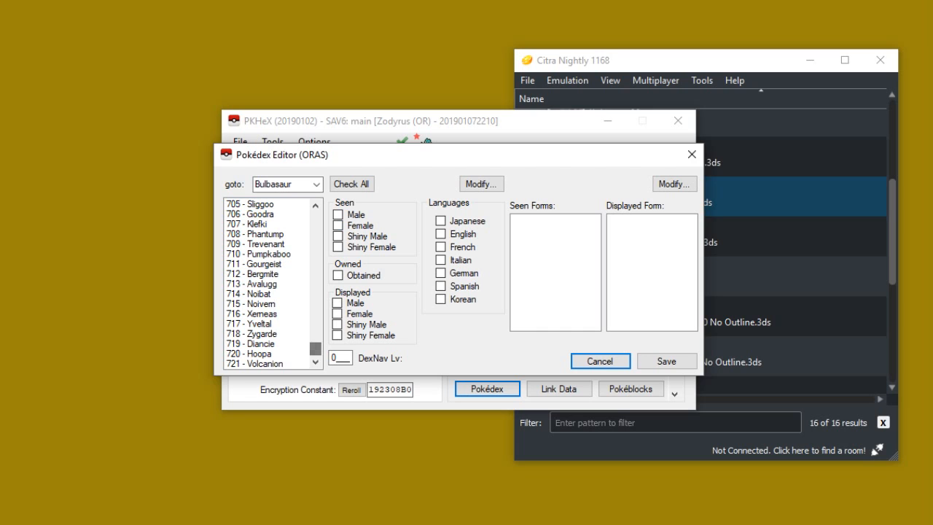
{"action": "mouse_move", "coordinate": [691, 155]}
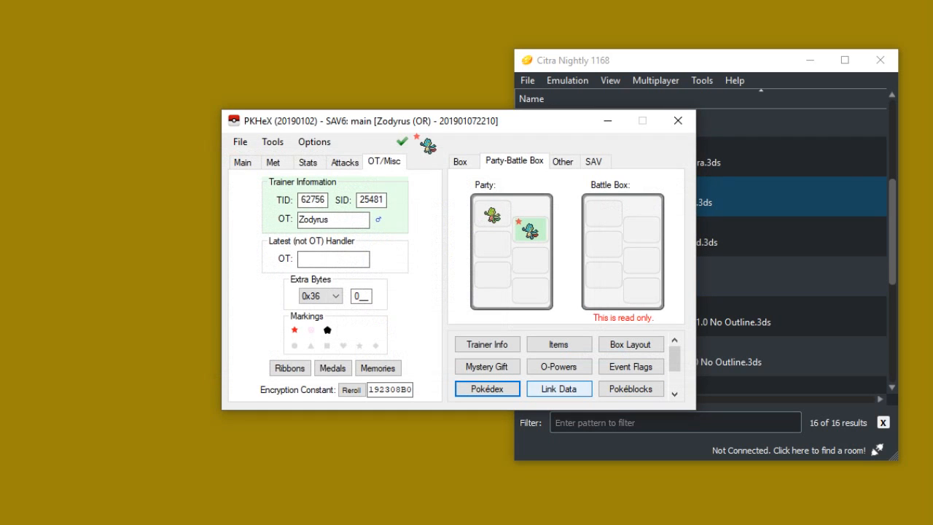
{"action": "left_click", "coordinate": [558, 388]}
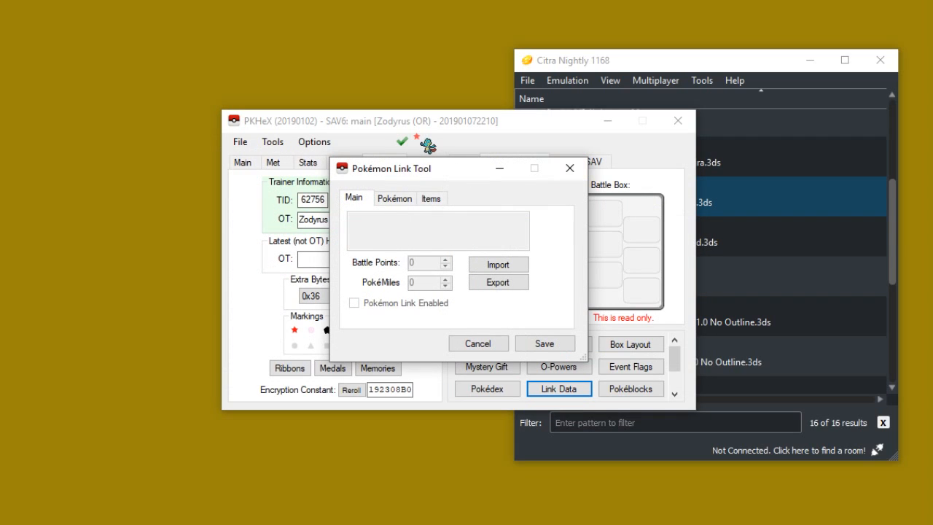
{"action": "left_click", "coordinate": [393, 199]}
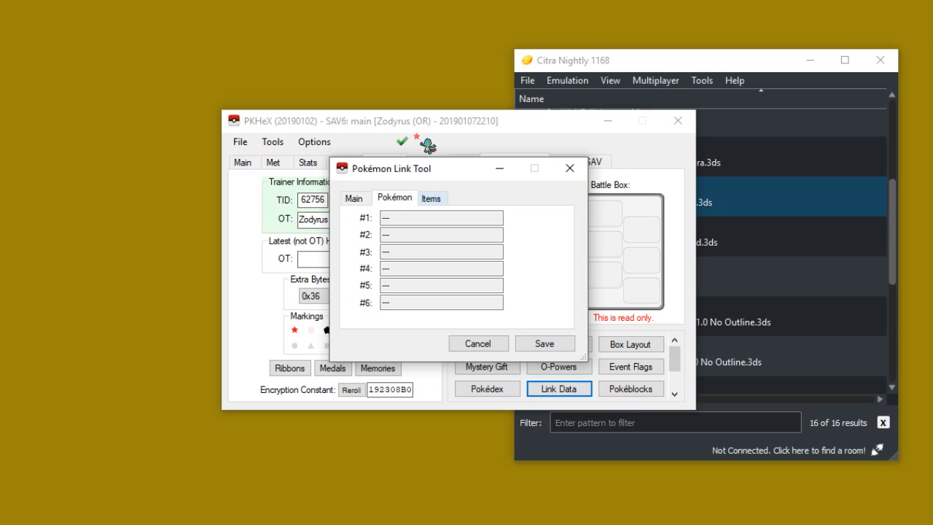
{"action": "left_click", "coordinate": [432, 198]}
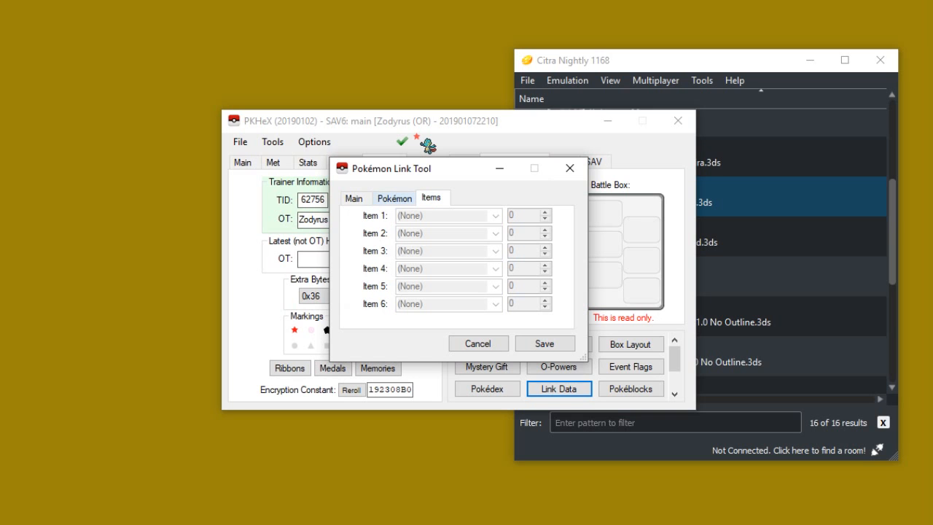
{"action": "left_click", "coordinate": [478, 344]}
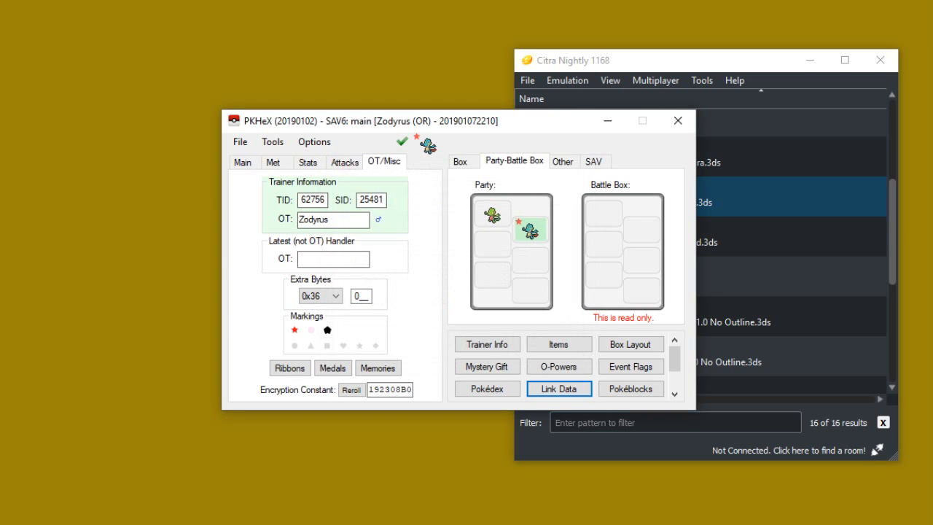
{"action": "left_click", "coordinate": [630, 388]}
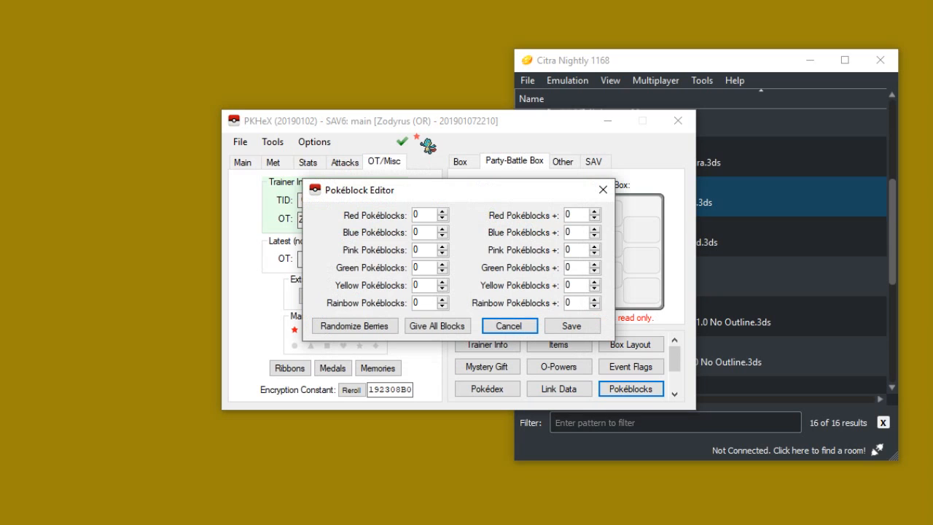
{"action": "mouse_move", "coordinate": [602, 189]}
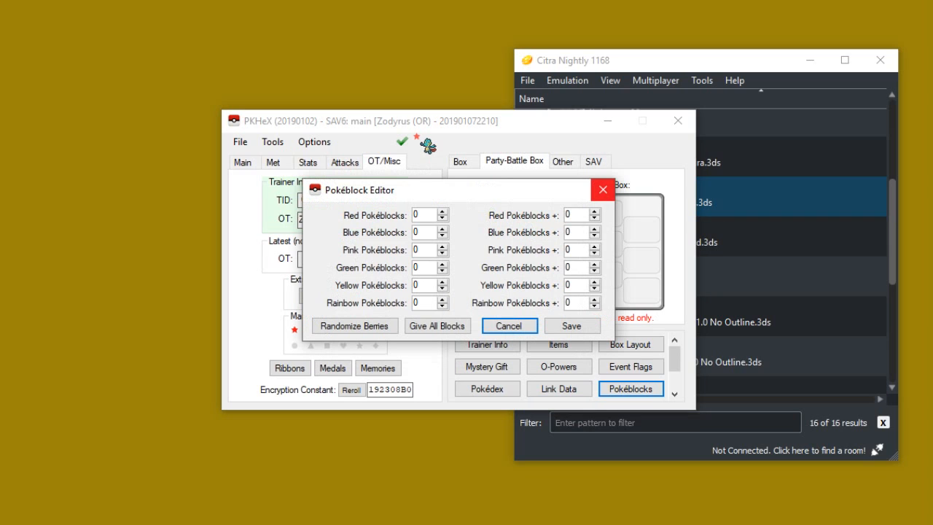
{"action": "left_click", "coordinate": [509, 325]}
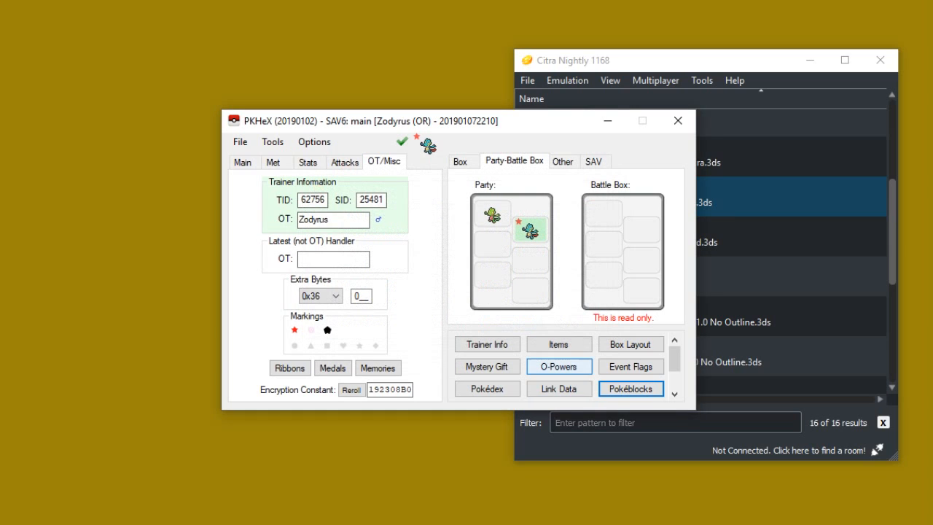
{"action": "left_click", "coordinate": [487, 344]}
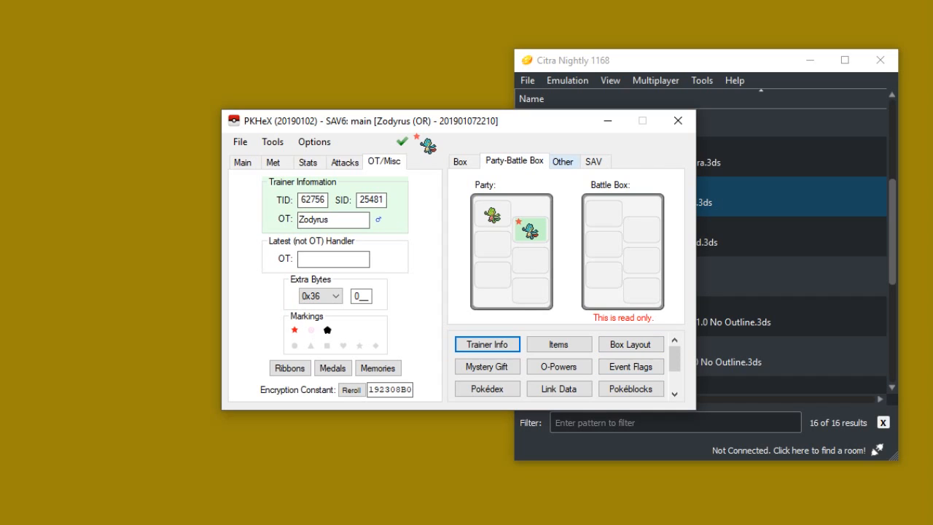
Export the edited save over the main file in the Citra save folder, confirming the replacement.
{"action": "left_click", "coordinate": [462, 161]}
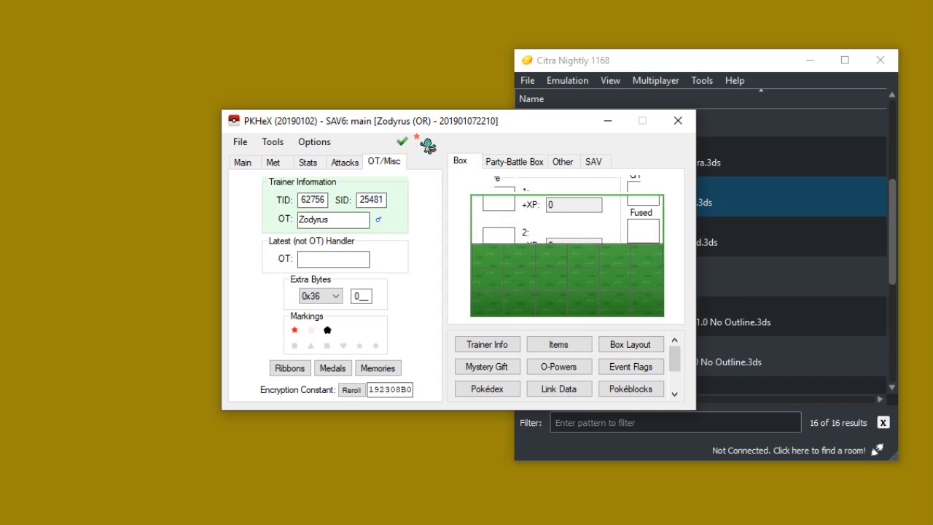
{"action": "left_click", "coordinate": [344, 162]}
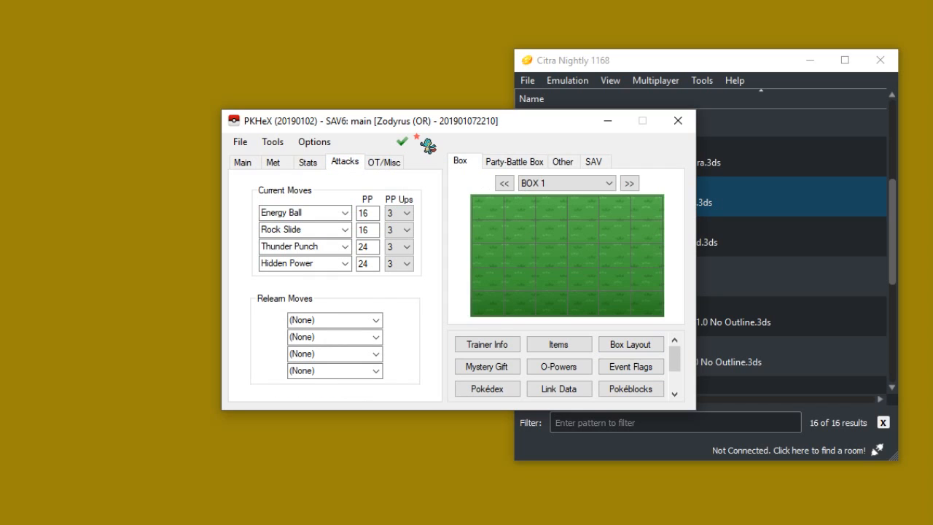
{"action": "left_click", "coordinate": [308, 161]}
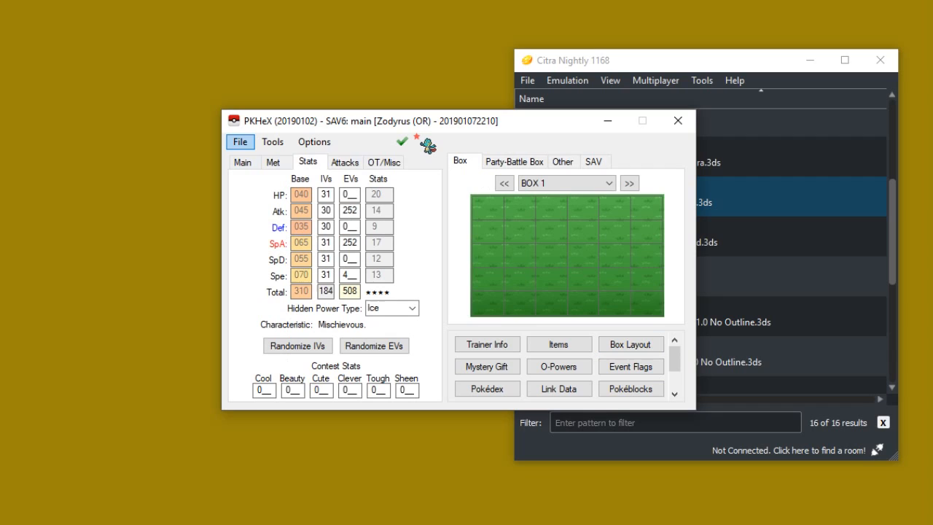
{"action": "left_click", "coordinate": [239, 142]}
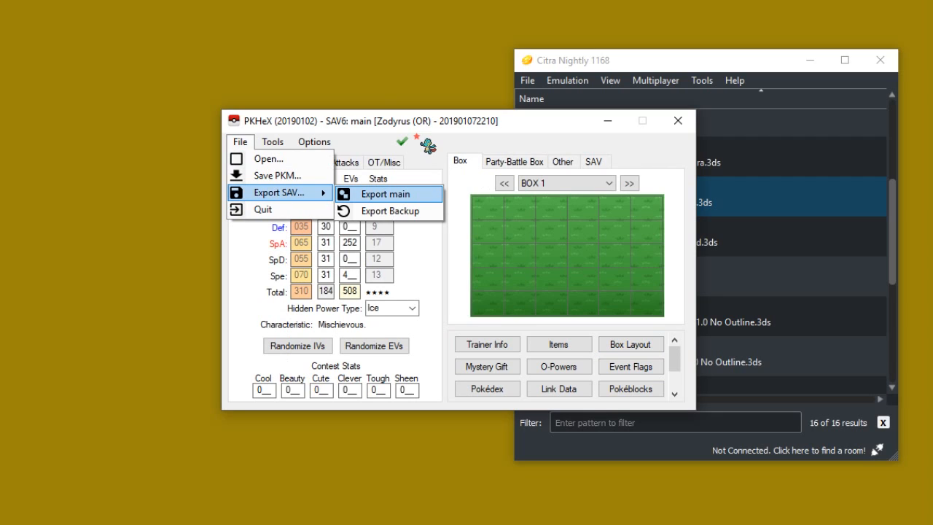
{"action": "left_click", "coordinate": [386, 194]}
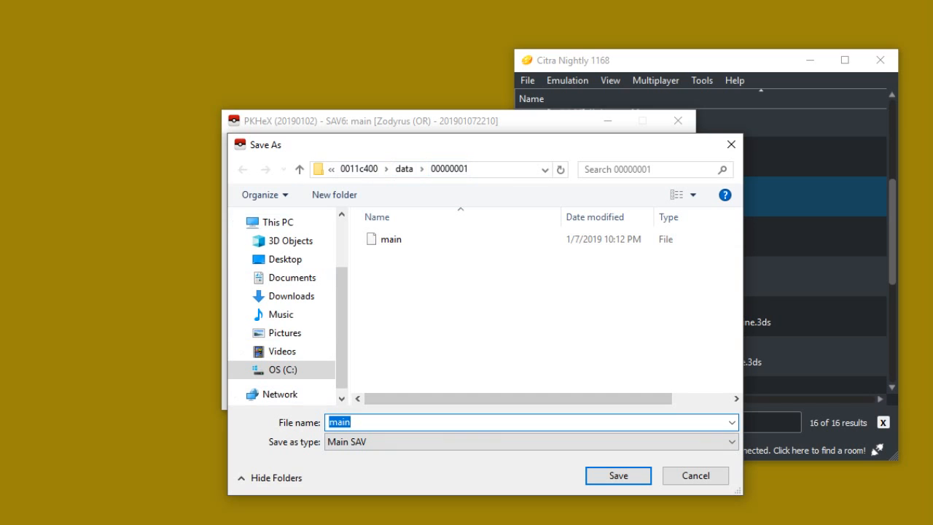
{"action": "left_click", "coordinate": [618, 476]}
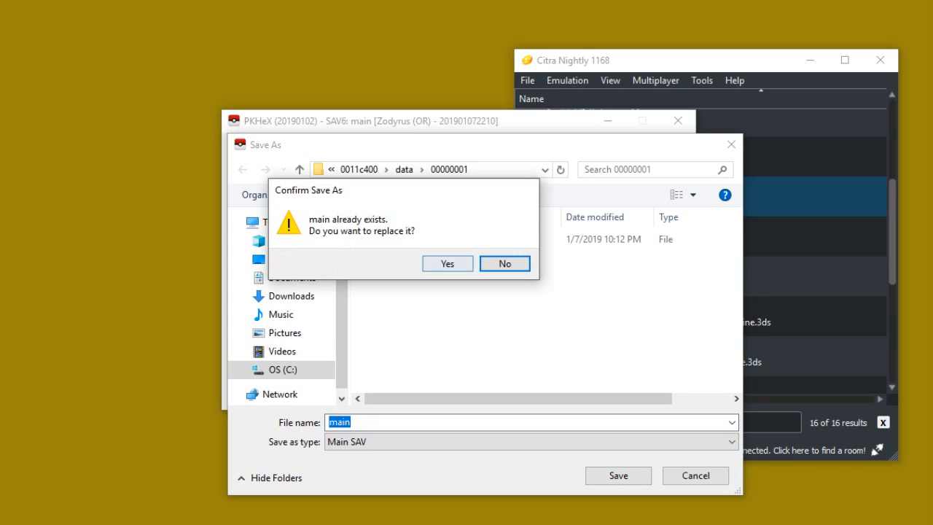
{"action": "left_click", "coordinate": [446, 262]}
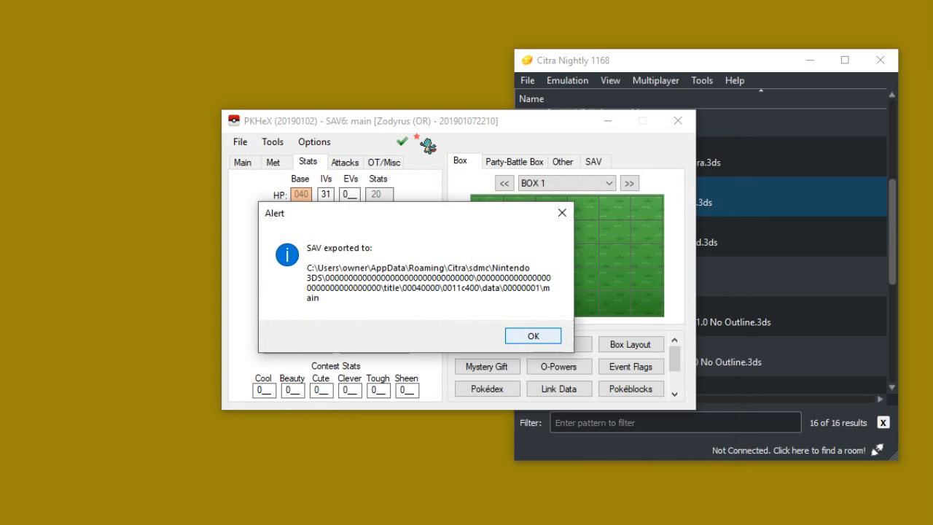
{"action": "left_click", "coordinate": [533, 335]}
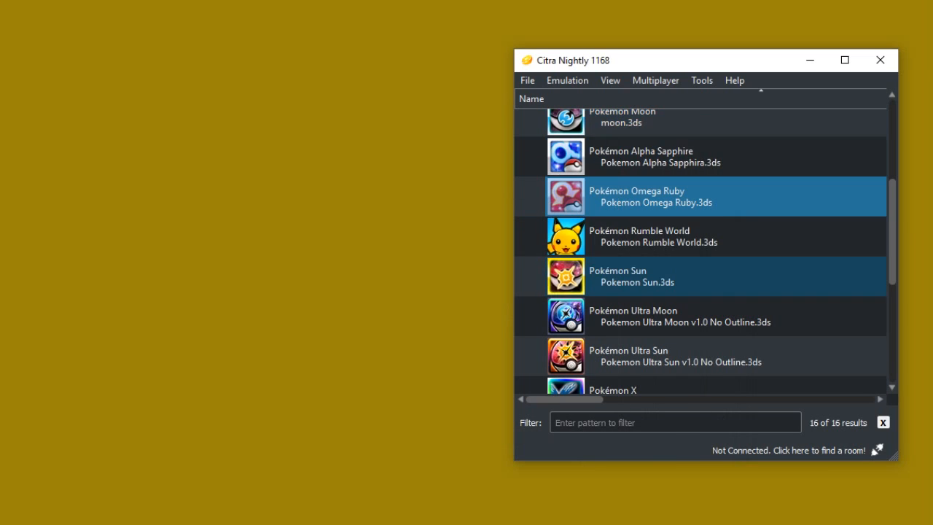
Launch Pokémon Omega Ruby from Citra's game list with the edited save.
{"action": "double_click", "coordinate": [654, 195]}
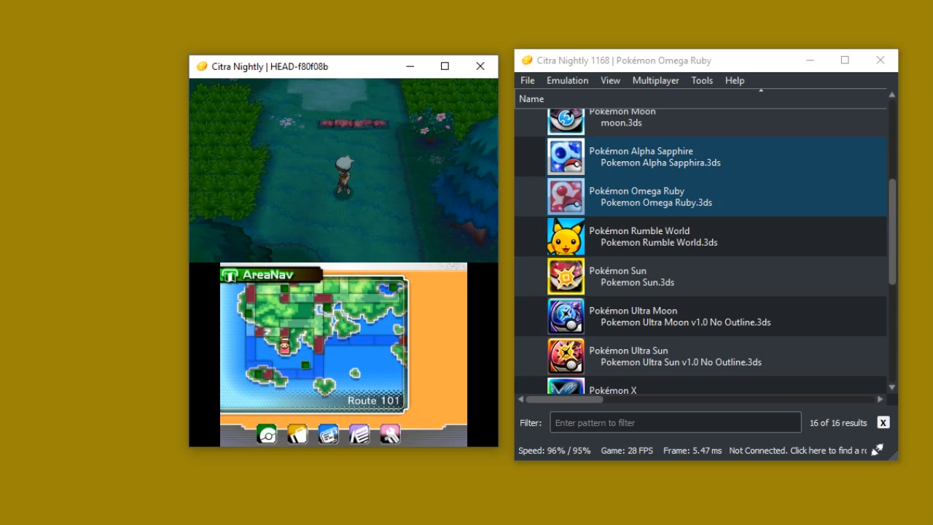
{"action": "left_click", "coordinate": [656, 195]}
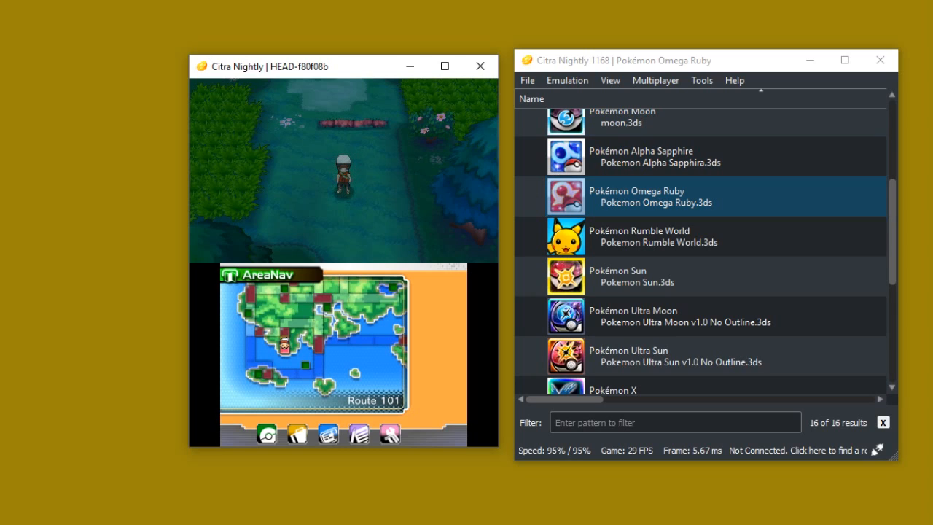